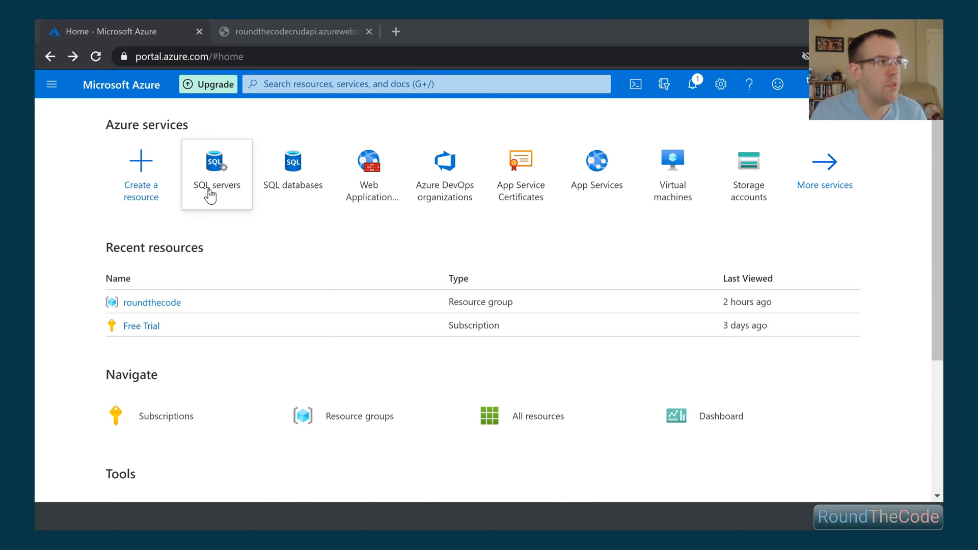
mouse_move(216, 173)
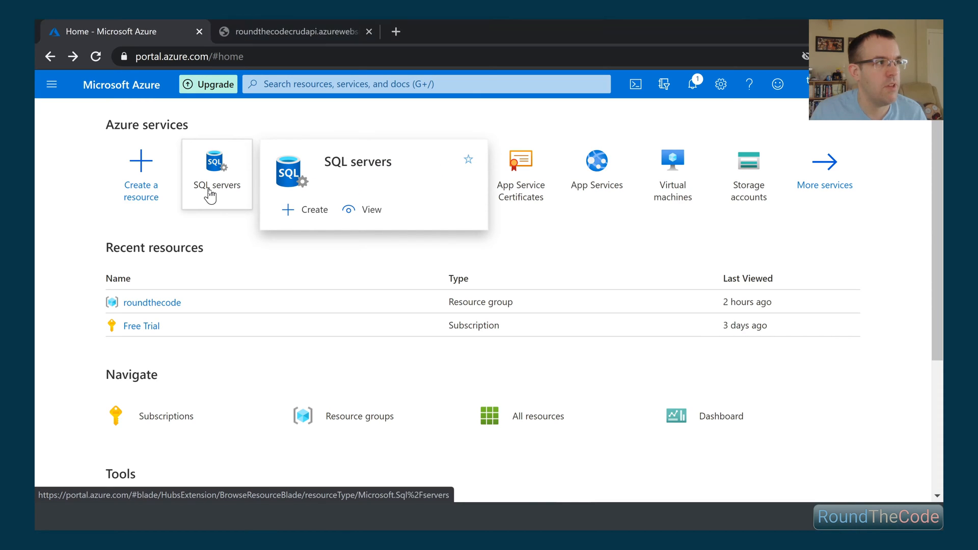
Go to the SQL servers list from the Azure home page.
left_click(216, 173)
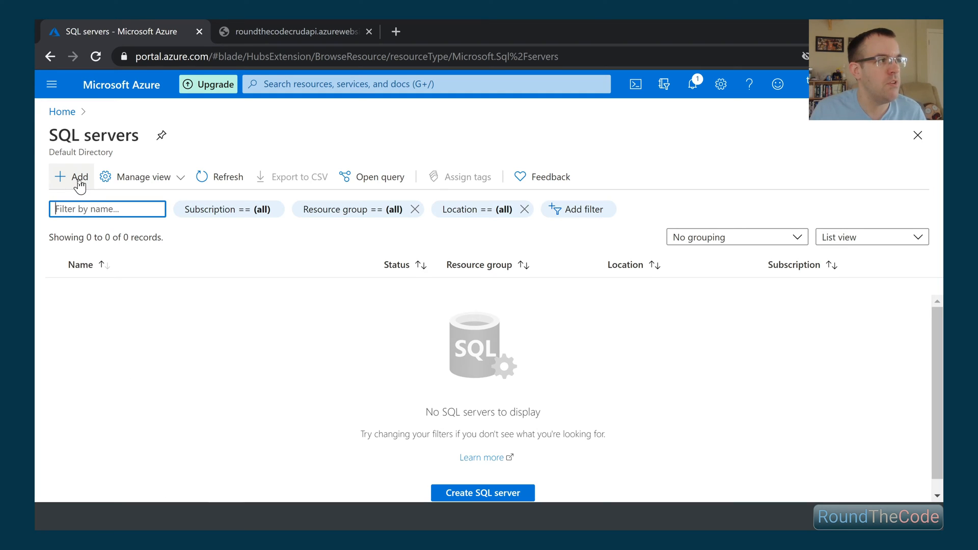
Start a new SQL server named roundthecode located in (Europe) UK South.
left_click(73, 176)
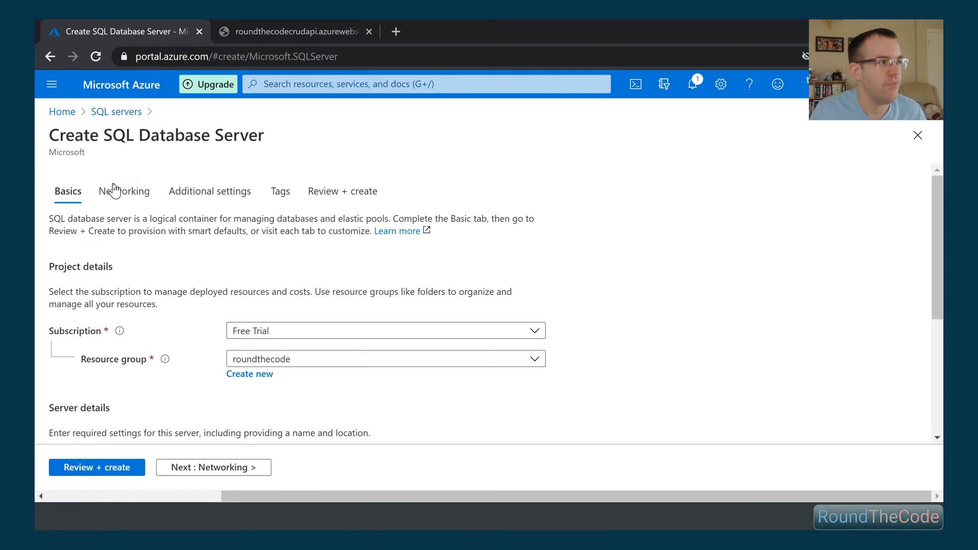
scroll("down", 3)
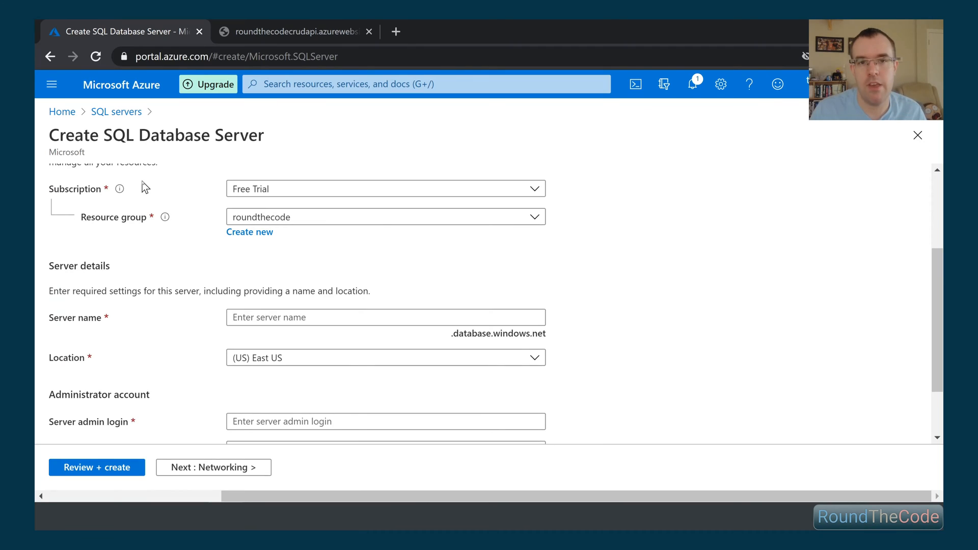
left_click(385, 317)
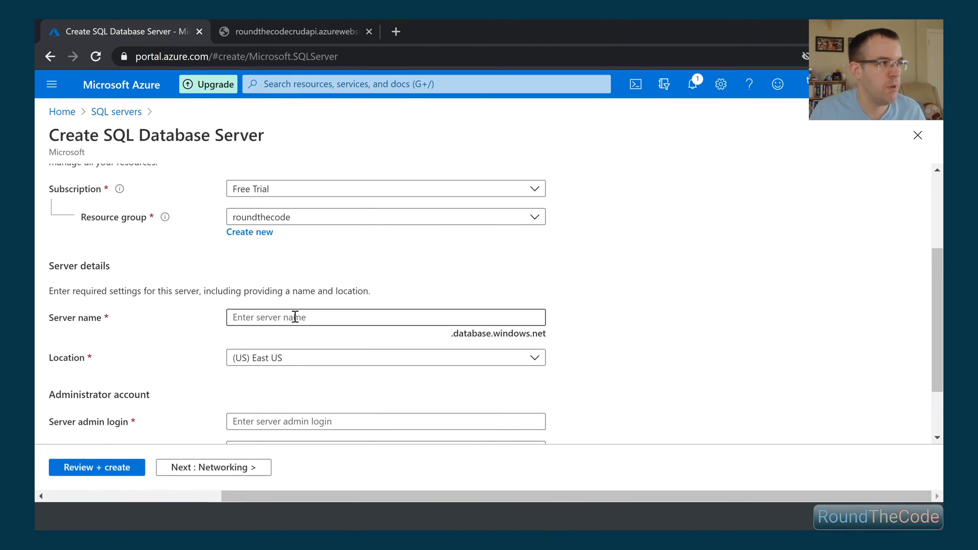
left_click(385, 317)
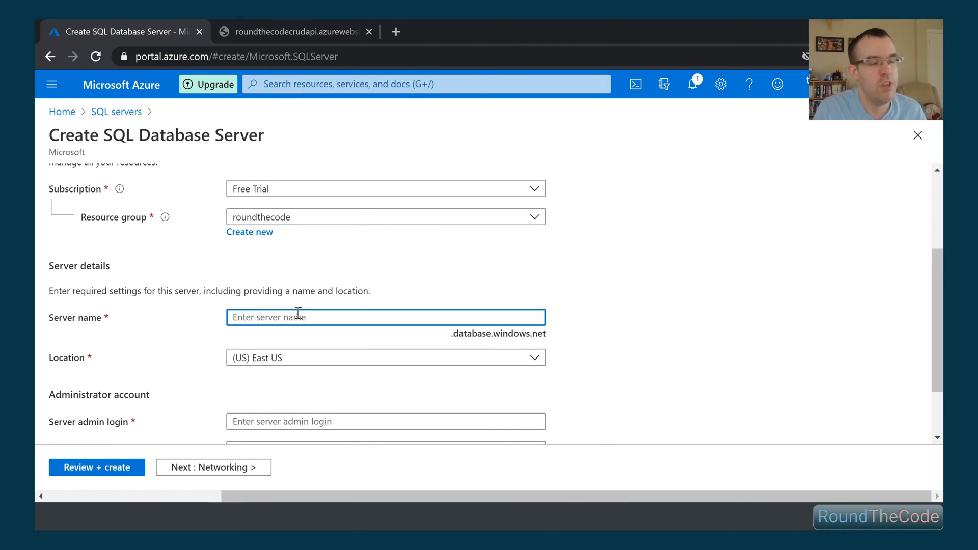
type("roundthecode")
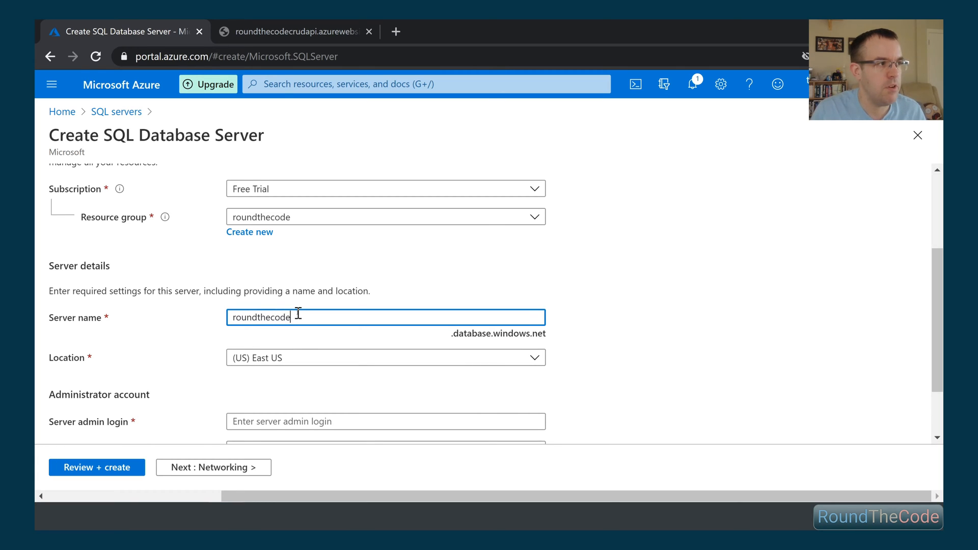
left_click(385, 358)
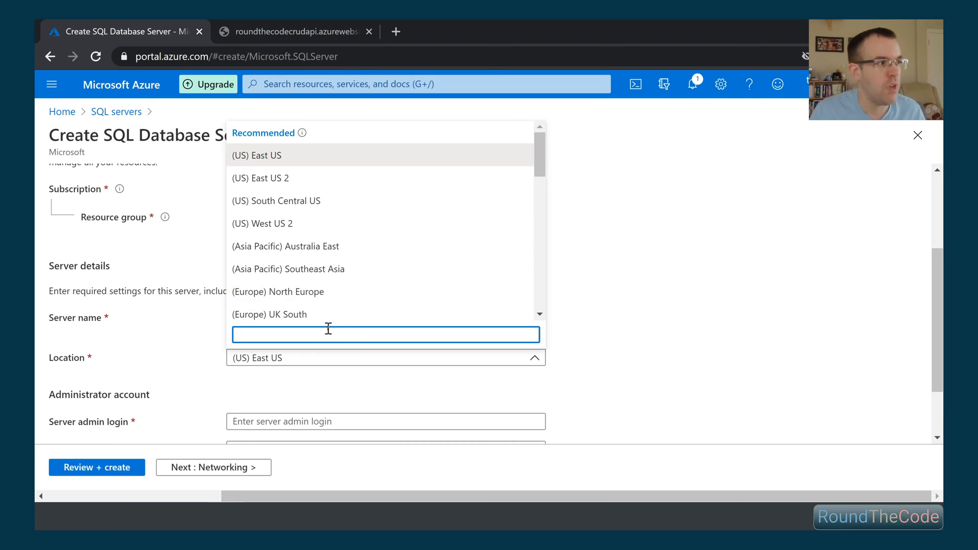
left_click(269, 313)
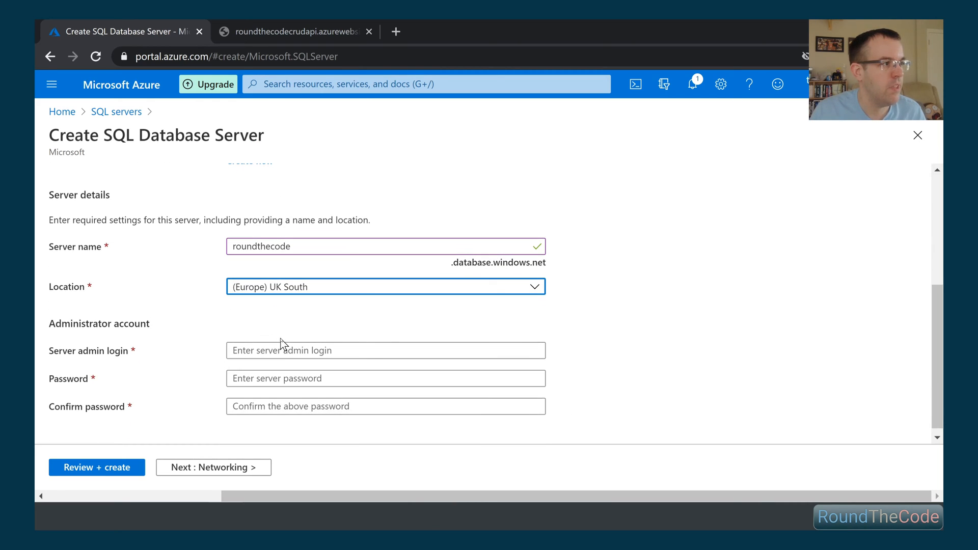
Enter admin login roundthecode with a password and matching confirmation.
type("round")
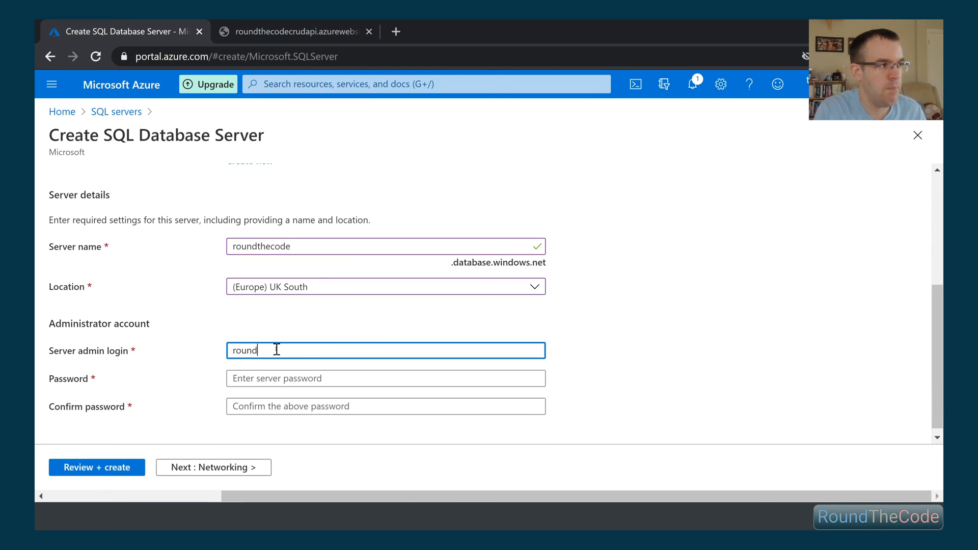
type("thecode")
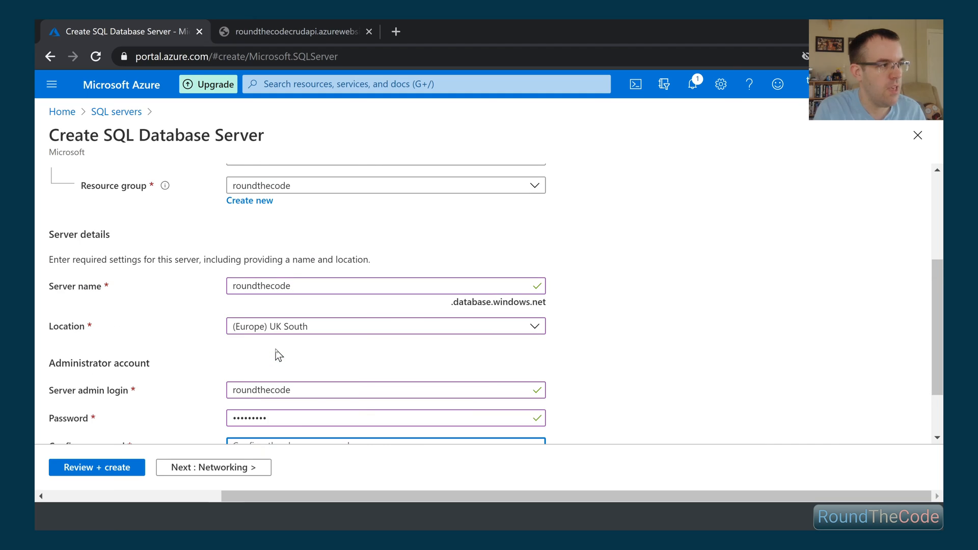
type("•")
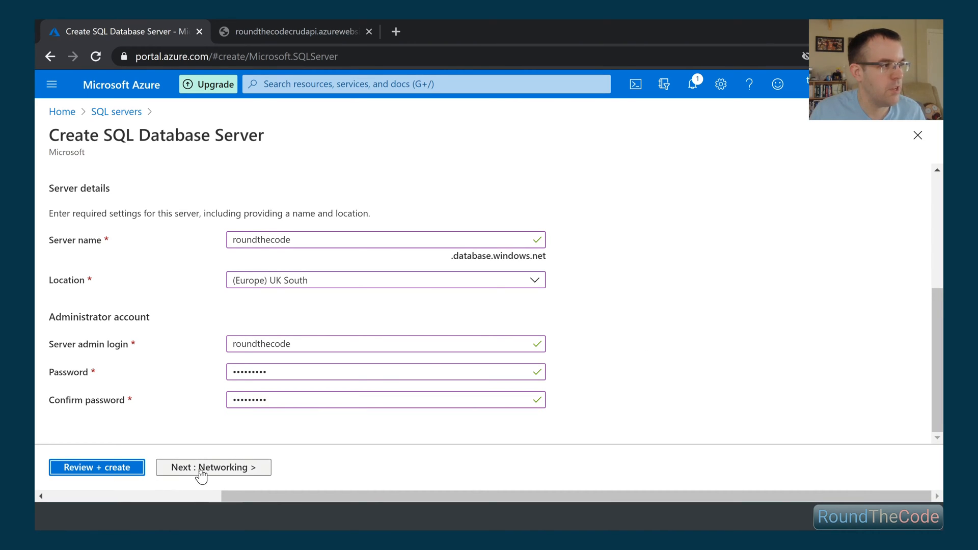
Allow Azure services to access the server, skip advanced security, and create it.
left_click(212, 468)
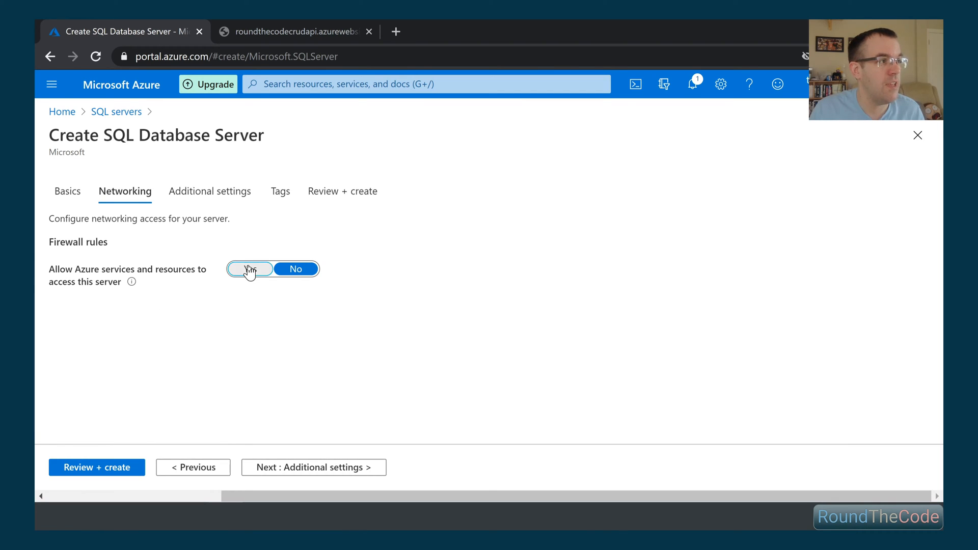
left_click(312, 467)
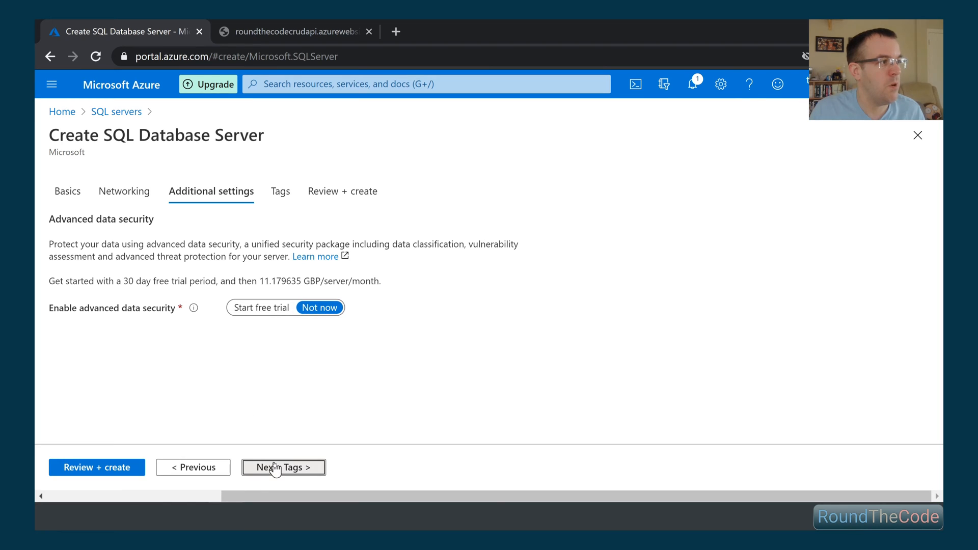
left_click(282, 468)
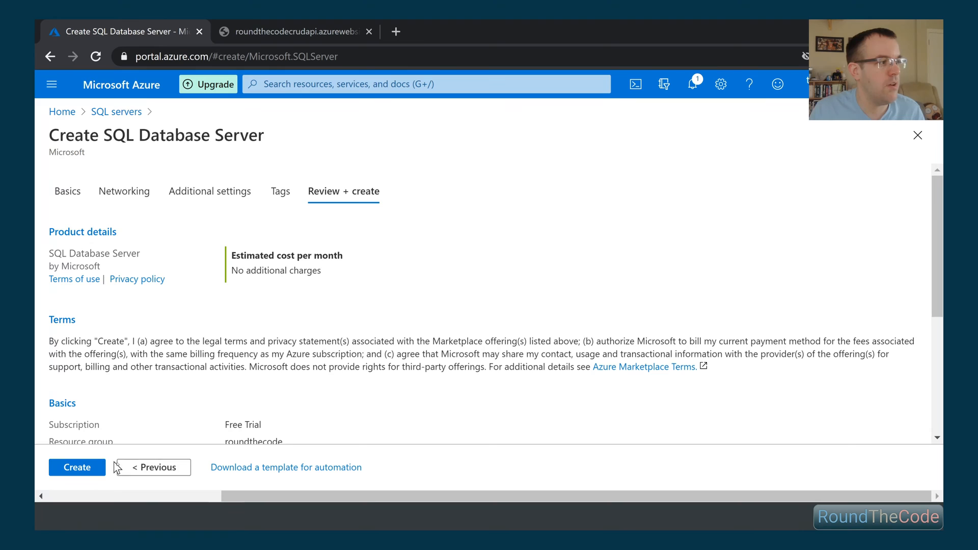
left_click(76, 468)
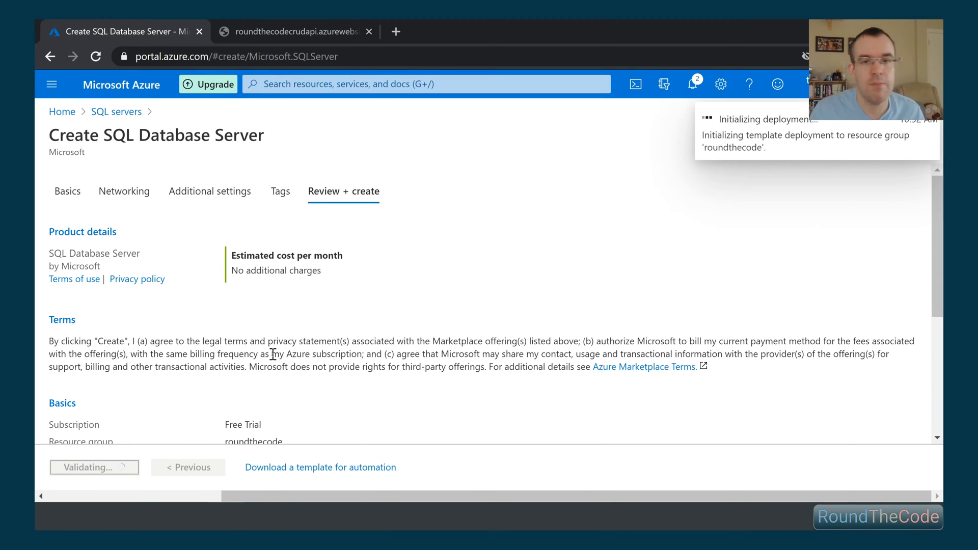
Once deployment completes, go to the new roundthecode SQL server resource.
left_click(93, 468)
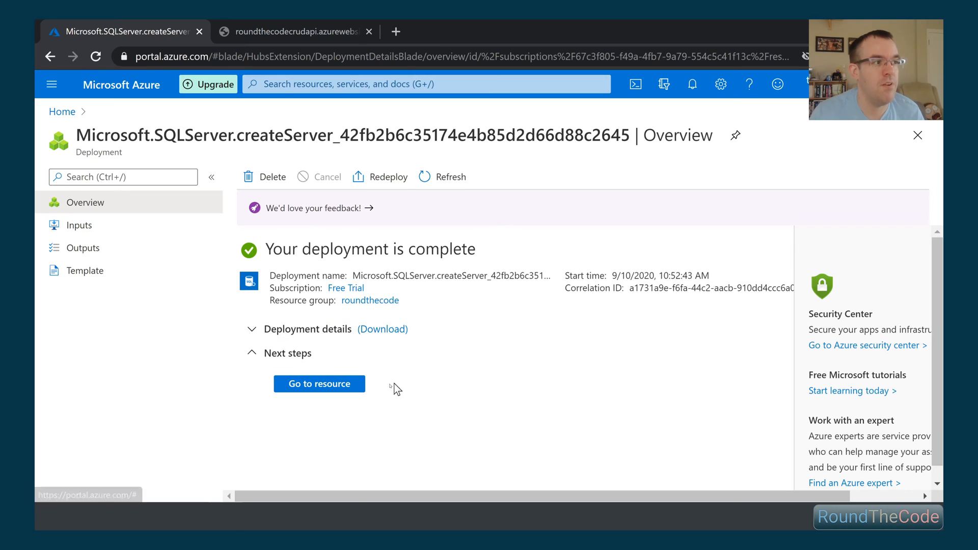
left_click(318, 384)
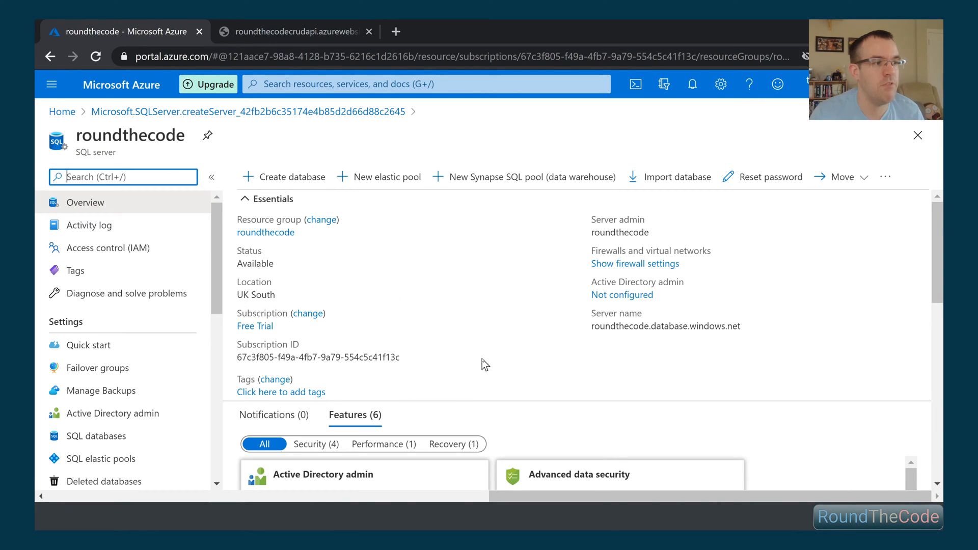
mouse_move(551, 358)
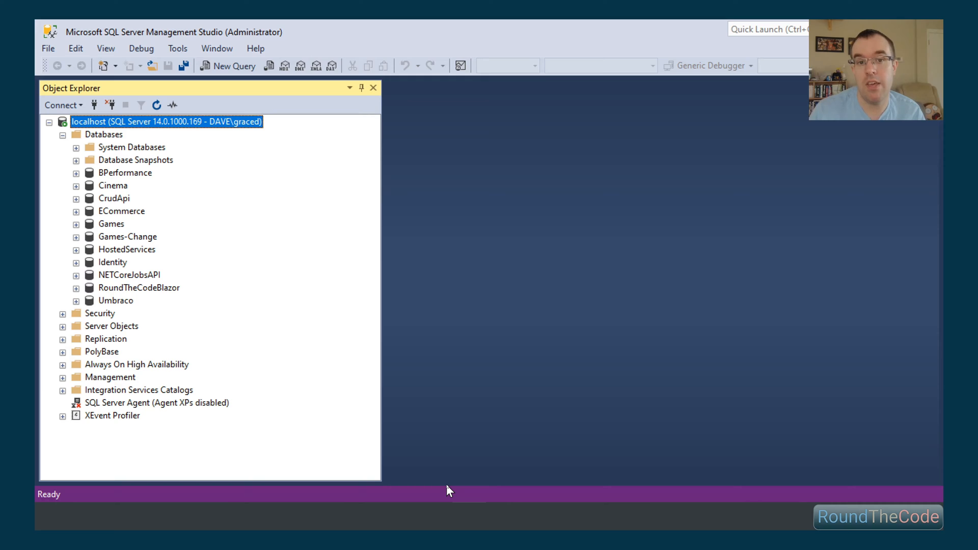
mouse_move(116, 437)
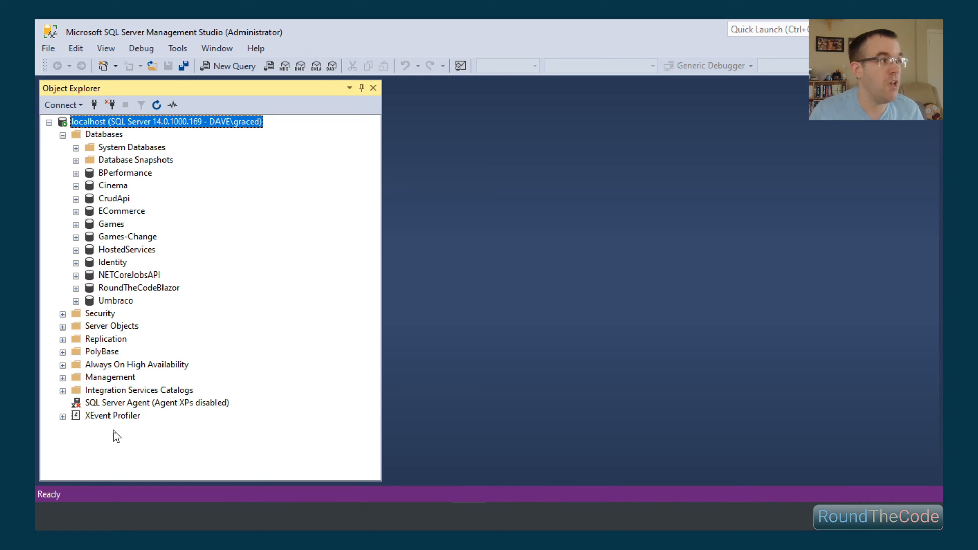
Launch Deploy Database to Microsoft Azure SQL Database for CrudApi from Object Explorer.
left_click(114, 198)
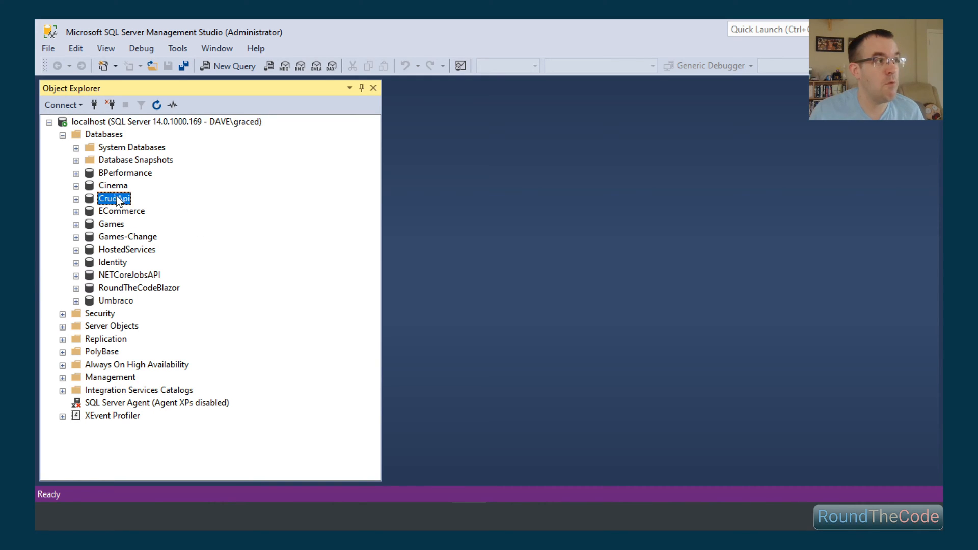
right_click(116, 197)
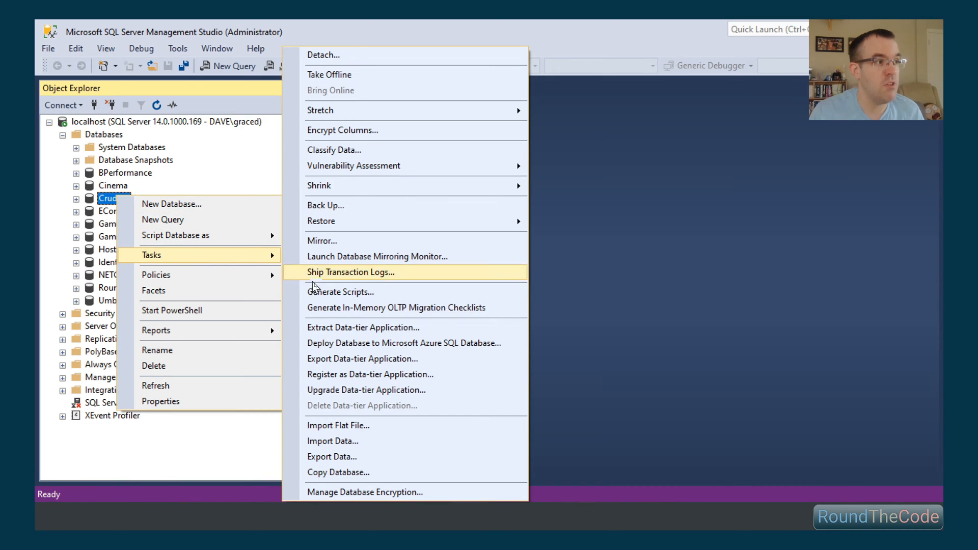
mouse_move(371, 358)
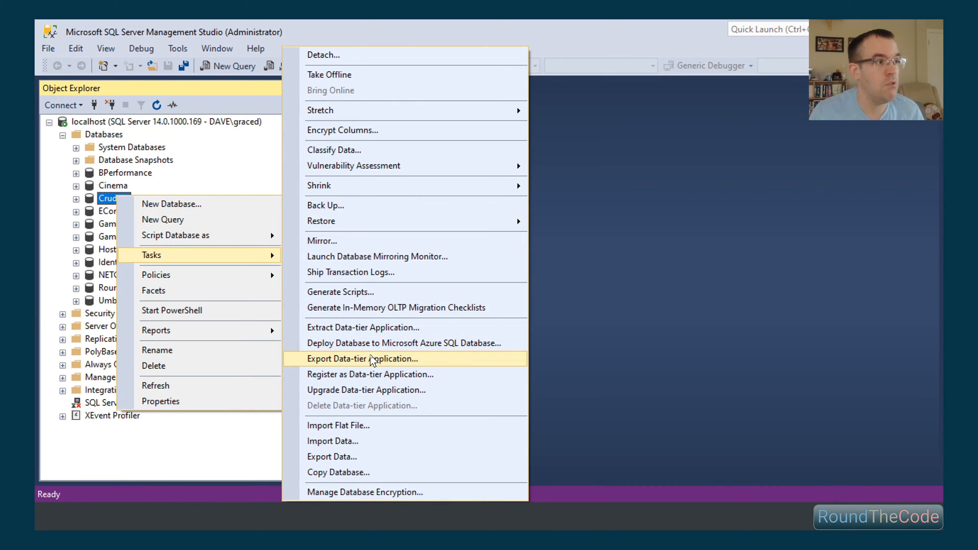
mouse_move(376, 343)
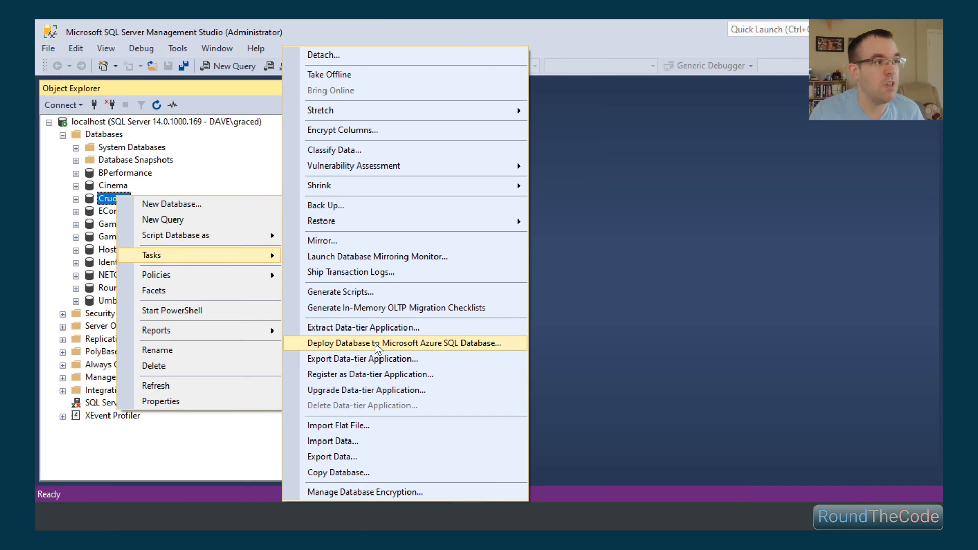
left_click(403, 344)
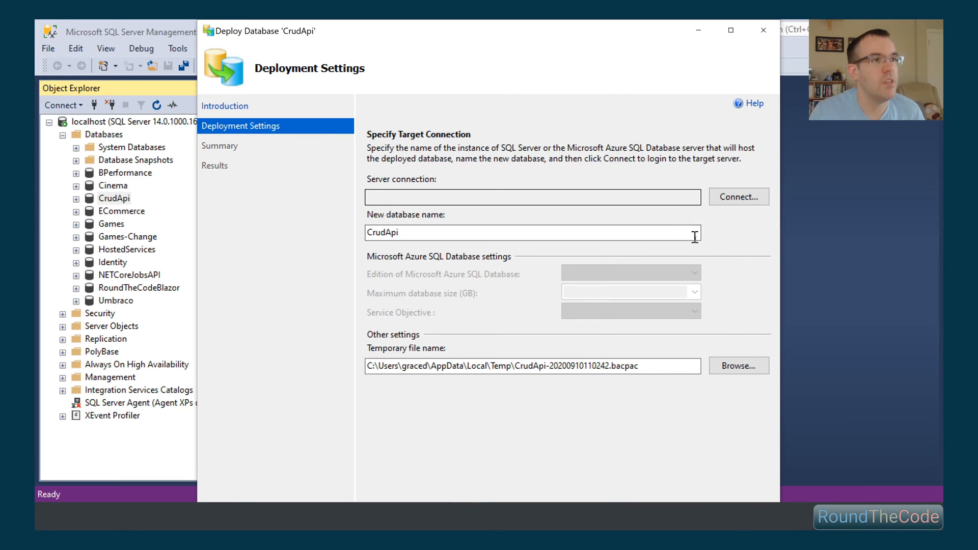
Connect the deployment target to the roundthecode Azure server with SQL Server Authentication.
left_click(739, 196)
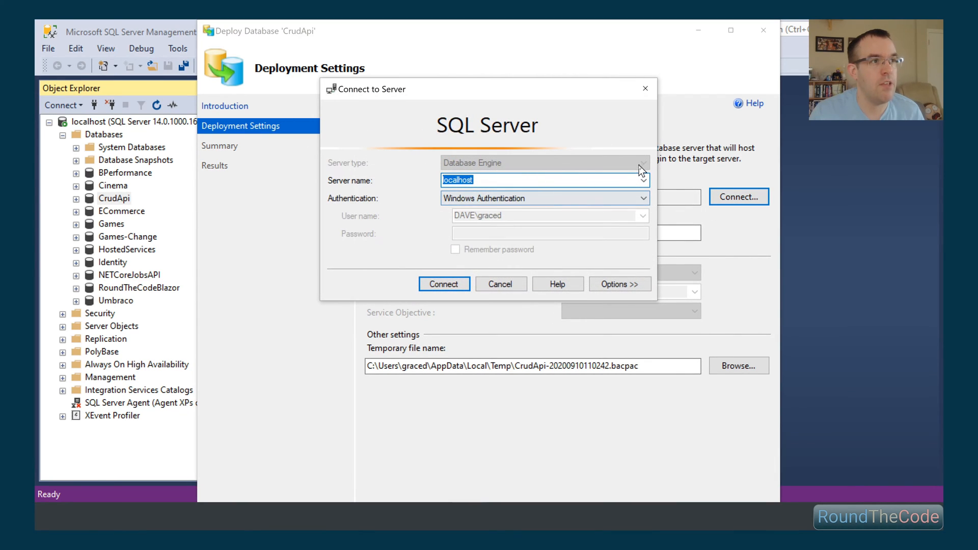
left_click(643, 181)
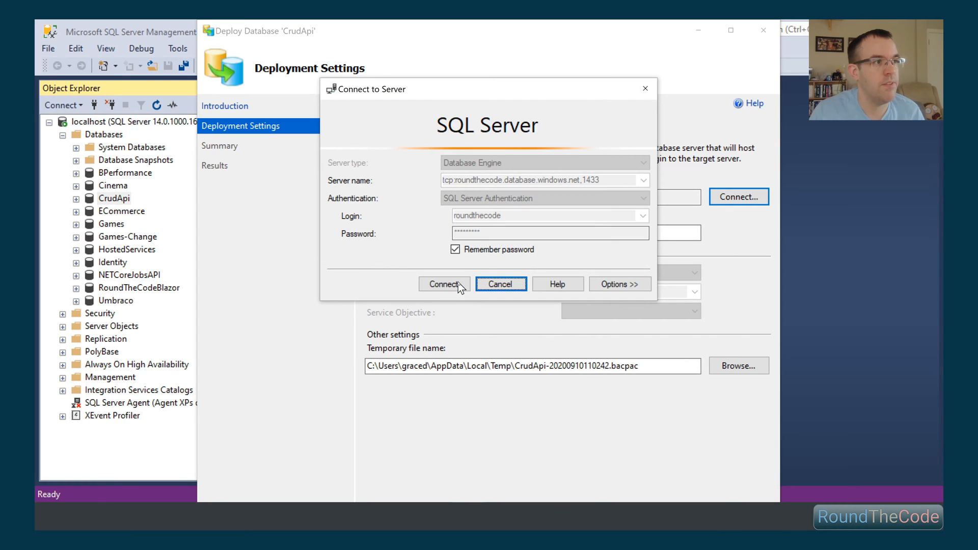
left_click(443, 284)
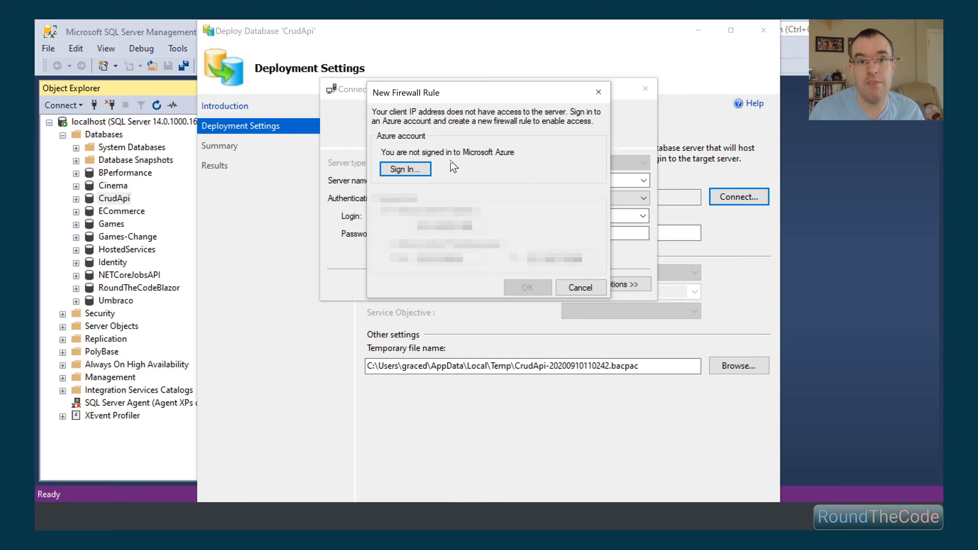
Sign in to Azure and add a firewall rule for this client's IP address.
left_click(404, 169)
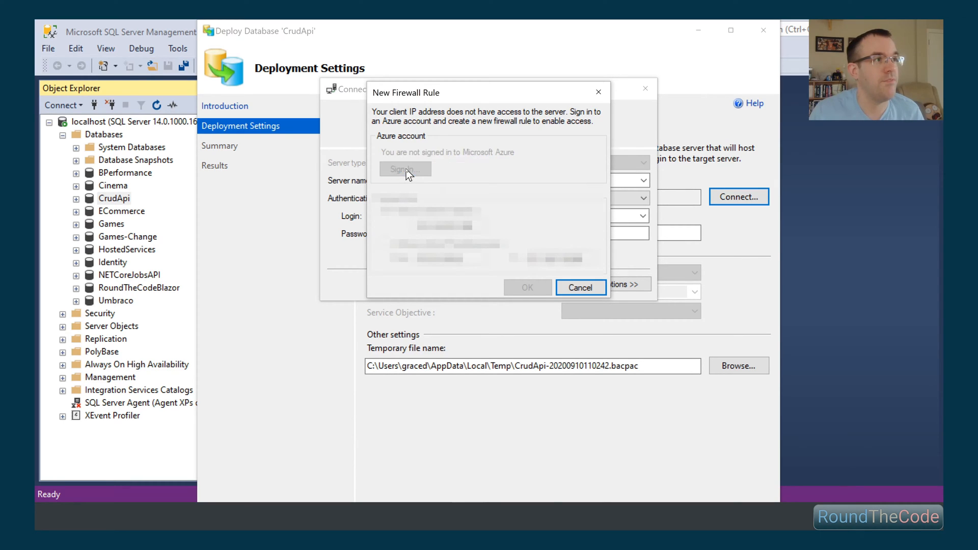
left_click(405, 169)
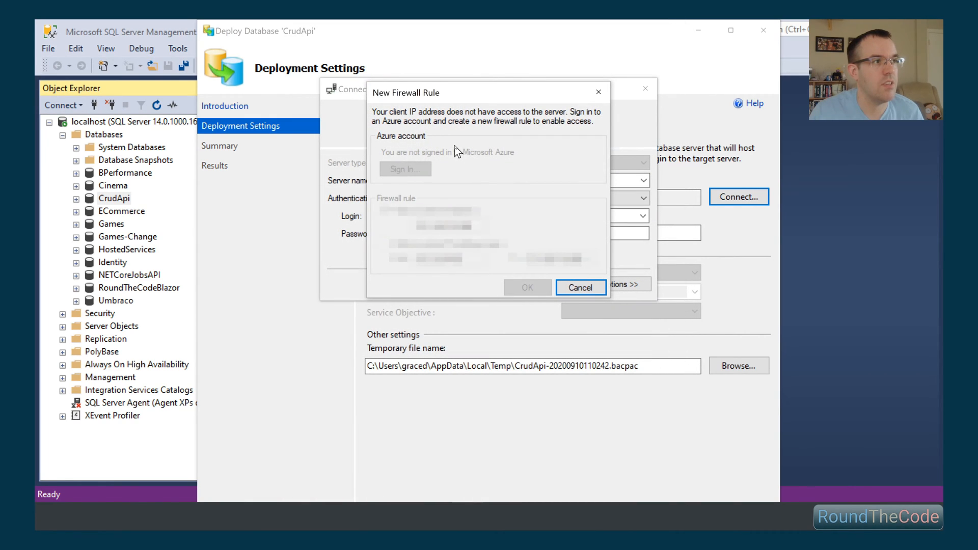
left_click(404, 169)
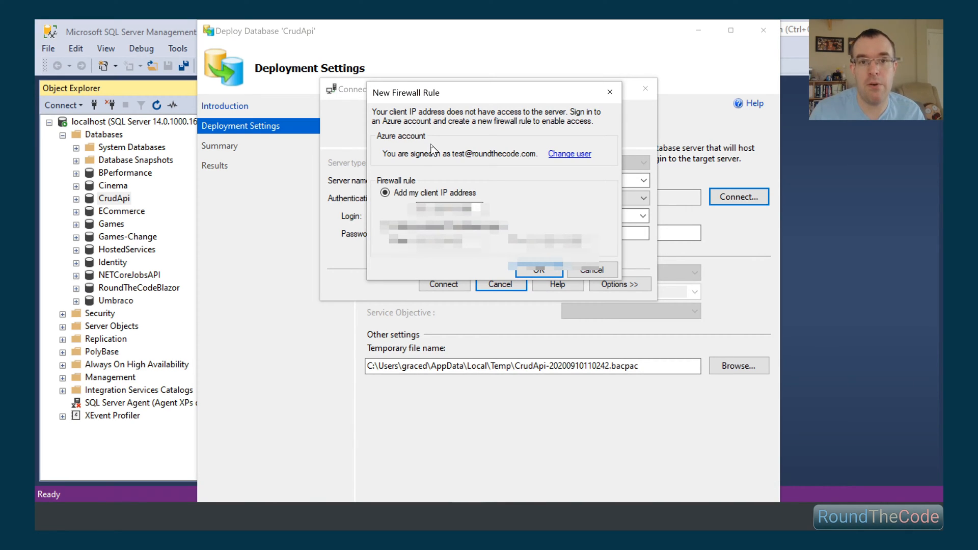
mouse_move(557, 91)
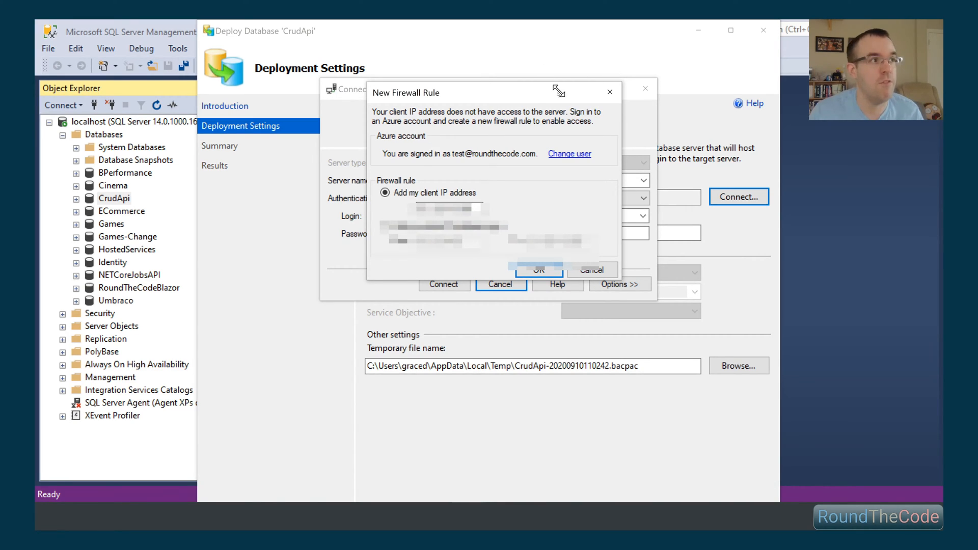
left_click(538, 270)
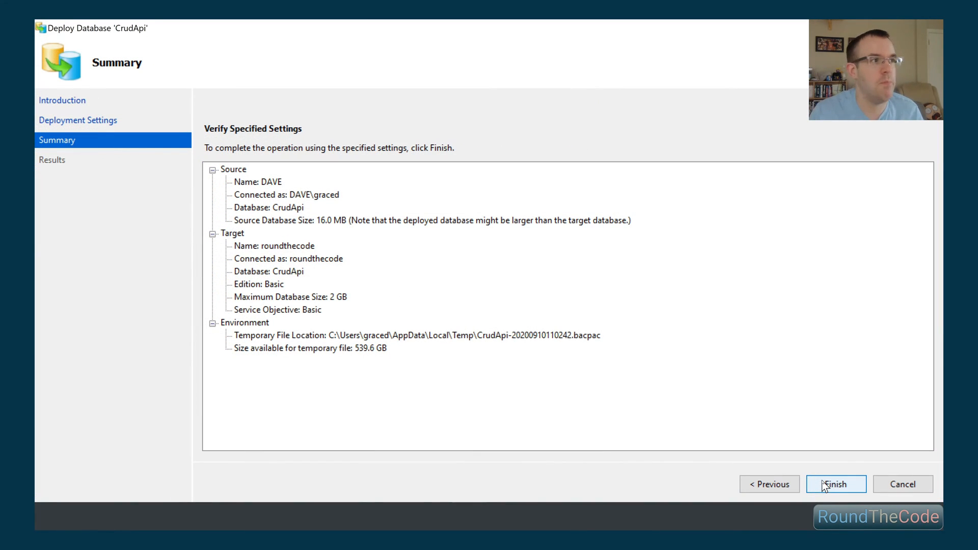
Finish deploying CrudApi to Azure and close the completed wizard.
left_click(835, 484)
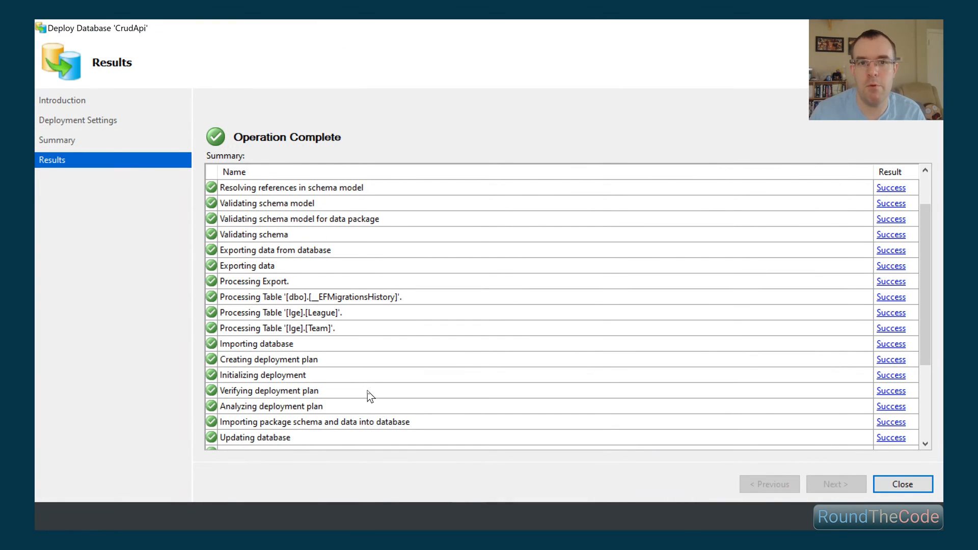
left_click(902, 484)
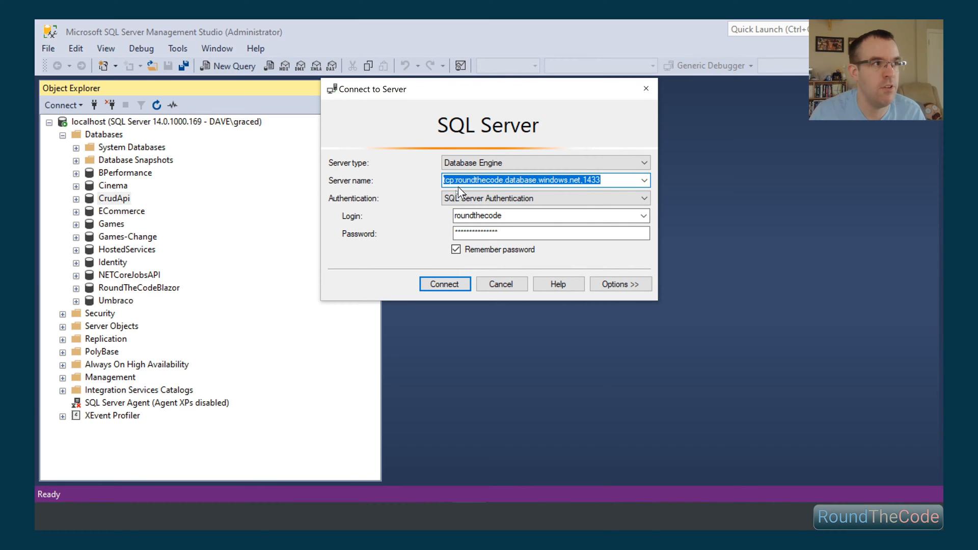
Connect to tcp:roundthecode.database.windows.net,1433 using SQL authentication.
left_click(444, 284)
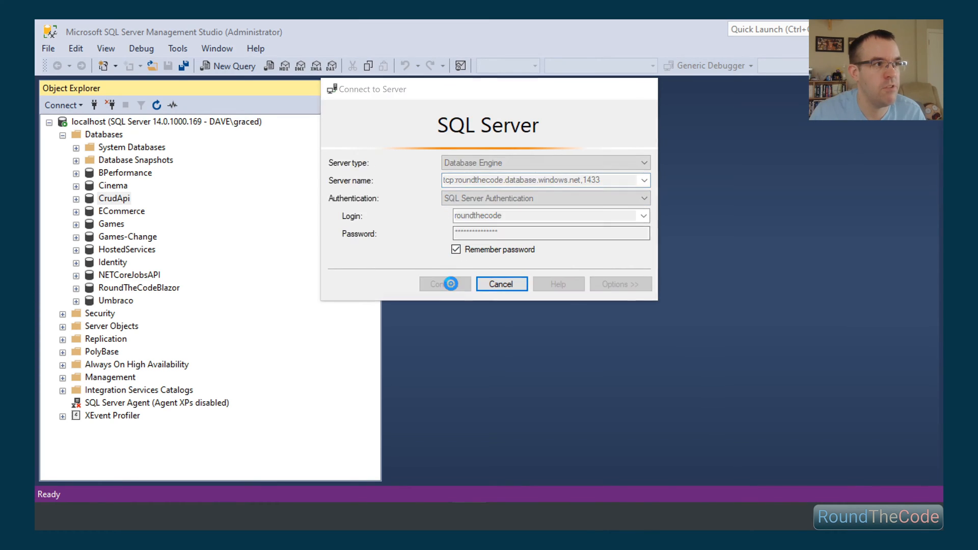
left_click(444, 284)
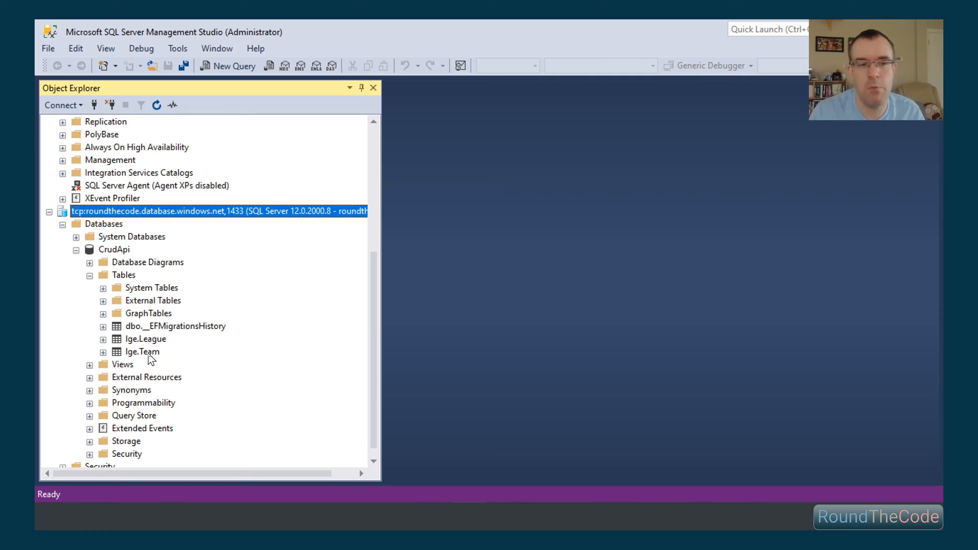
Inspect the lge.Team table under the Azure CrudApi database's Tables node.
left_click(142, 352)
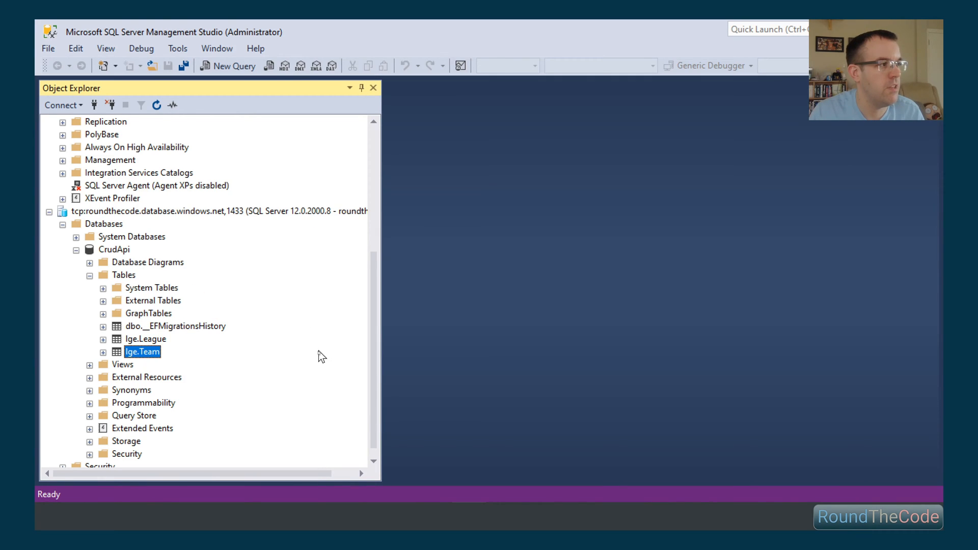
mouse_move(527, 282)
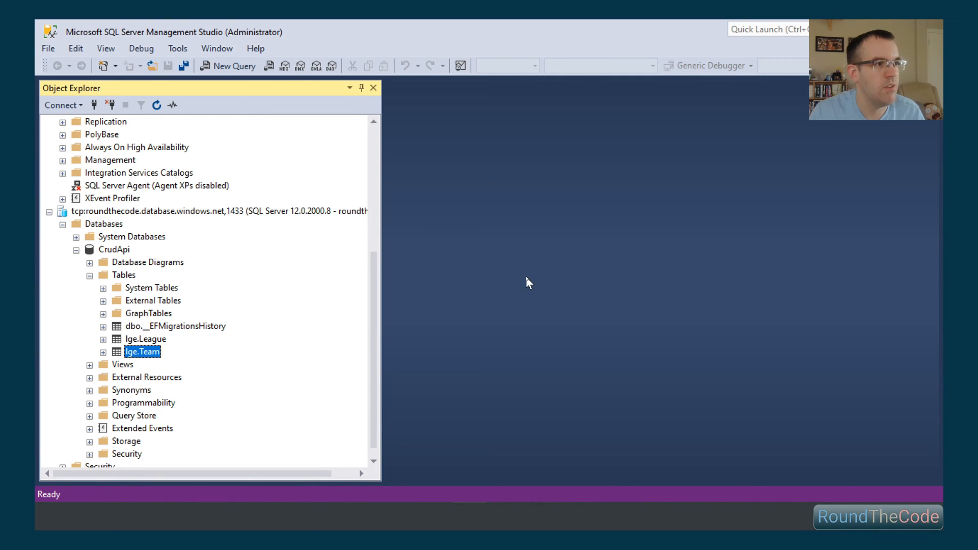
double_click(142, 352)
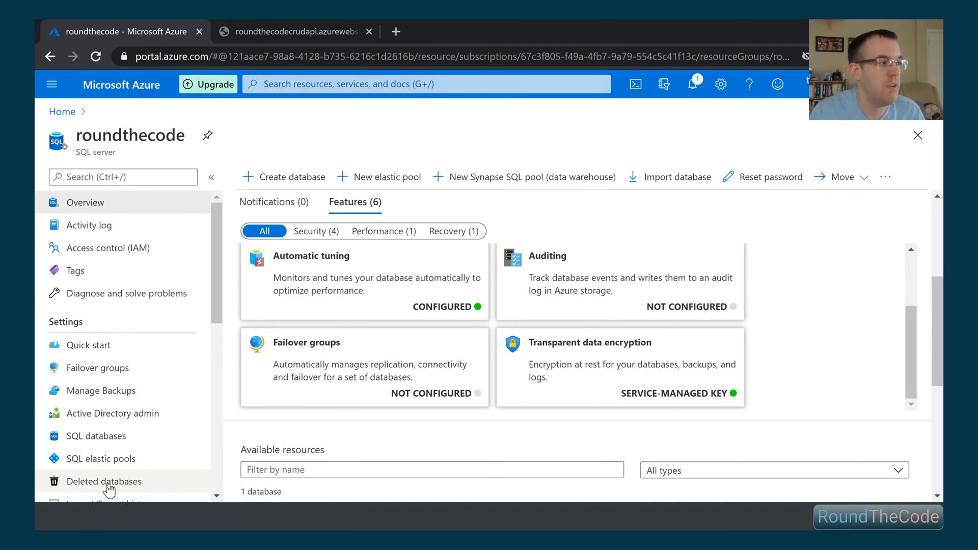
Show the CrudApi database's ADO.NET connection string from the roundthecode server's SQL databases list.
scroll("down", 3)
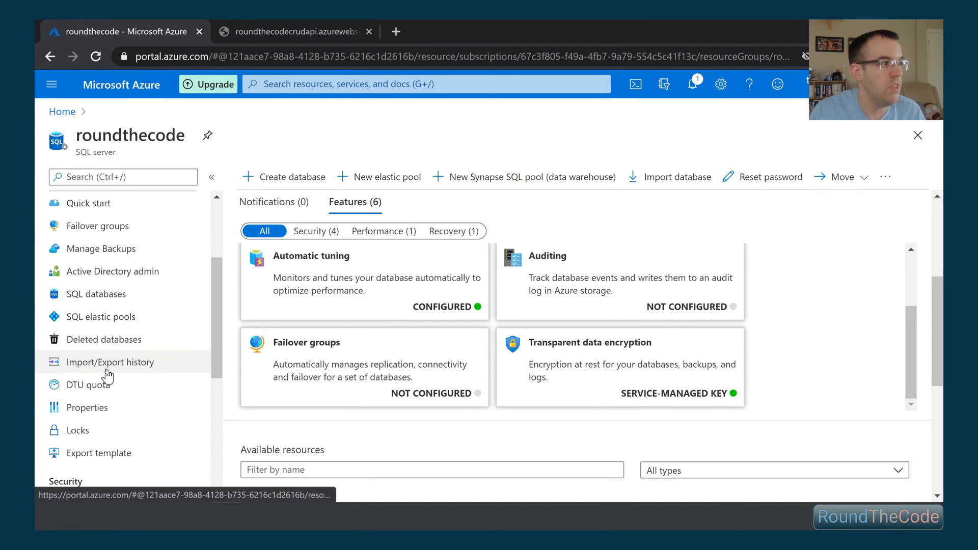
left_click(98, 294)
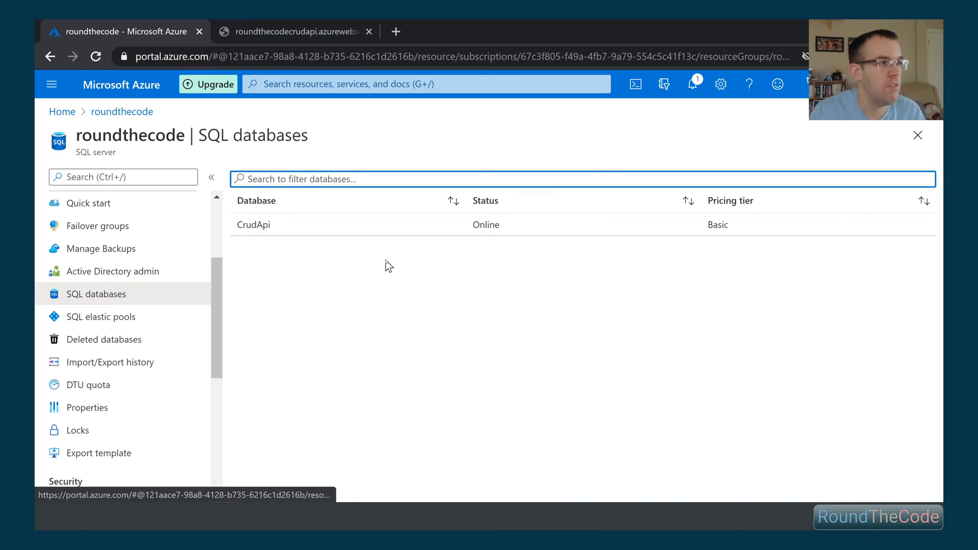
left_click(254, 224)
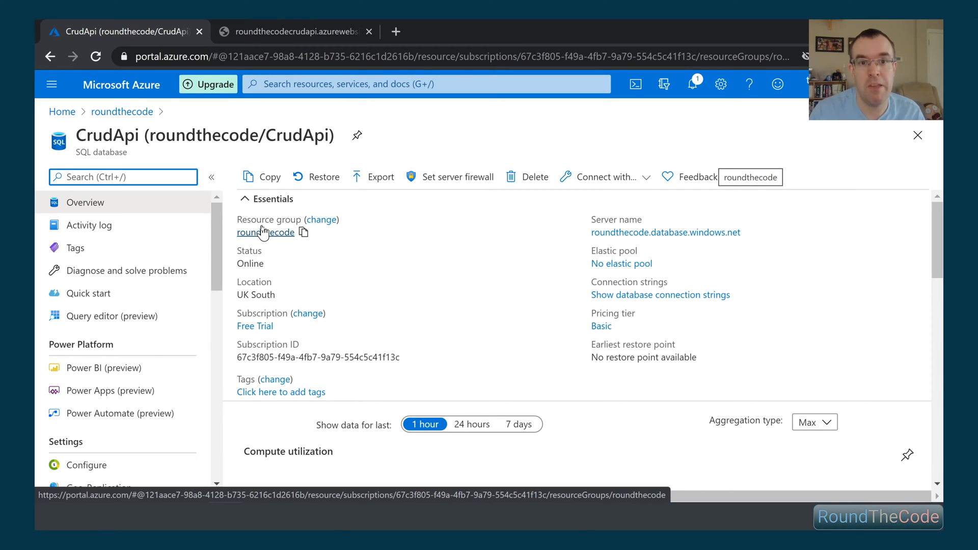
mouse_move(476, 279)
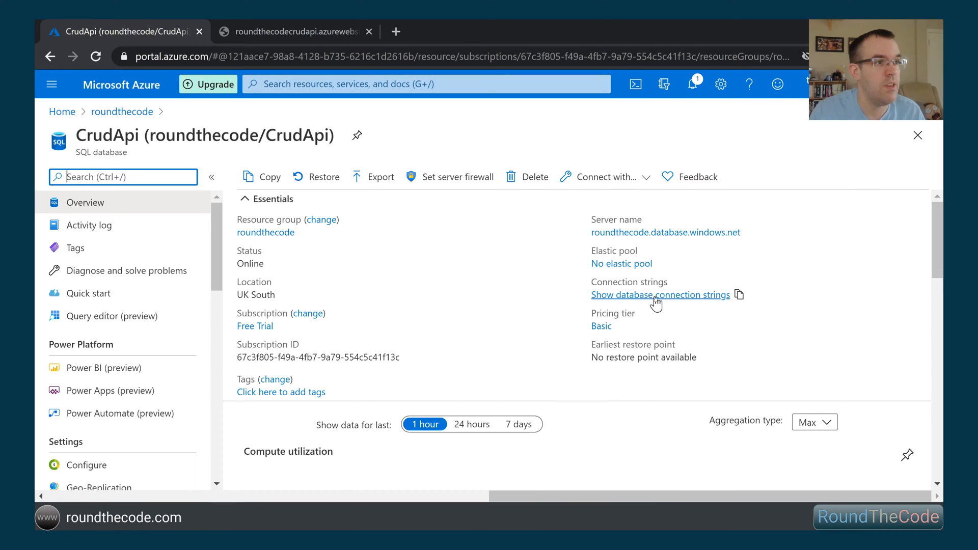
left_click(660, 295)
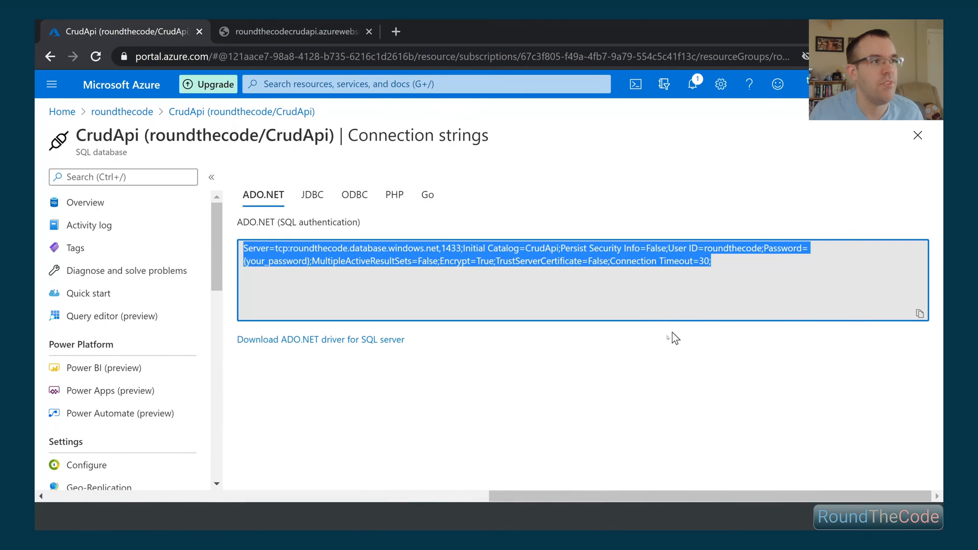
left_click(587, 386)
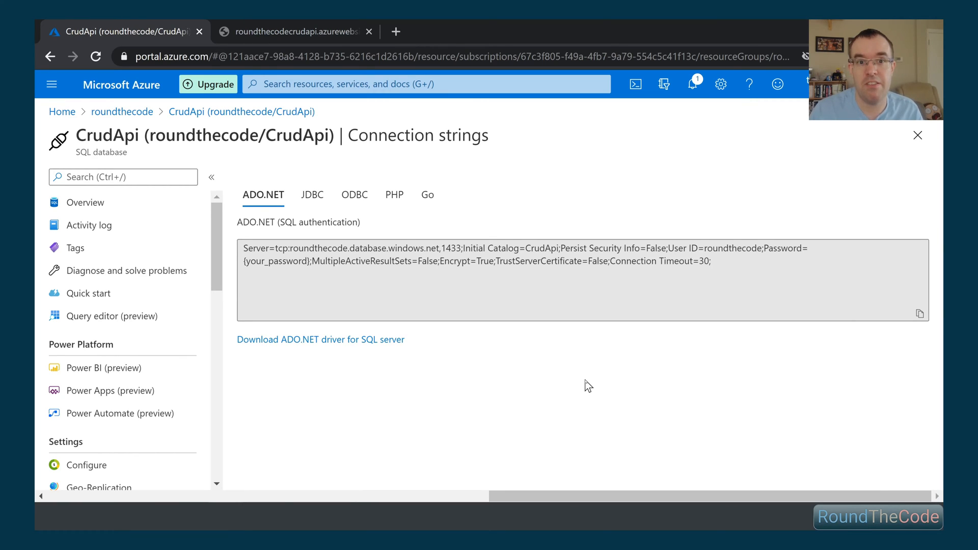
Create an API App named RoundTheCode.CrudApi in the roundthecode resource group from the Marketplace.
left_click(424, 84)
type("api app")
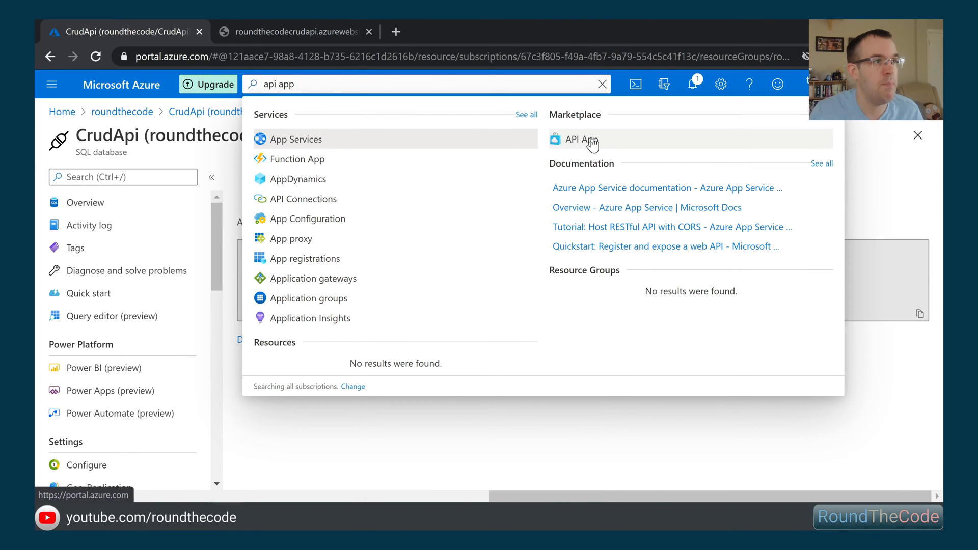
left_click(573, 139)
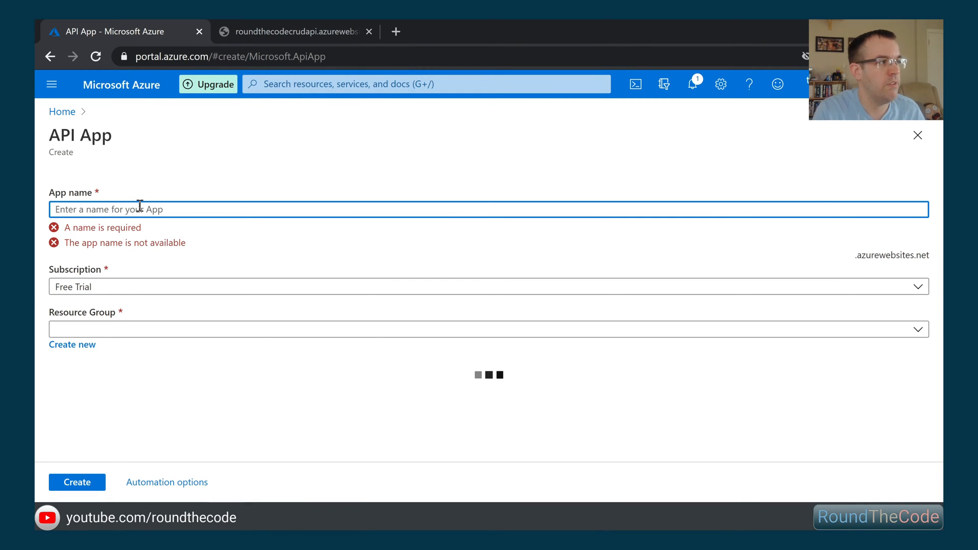
type("RoundTheCode")
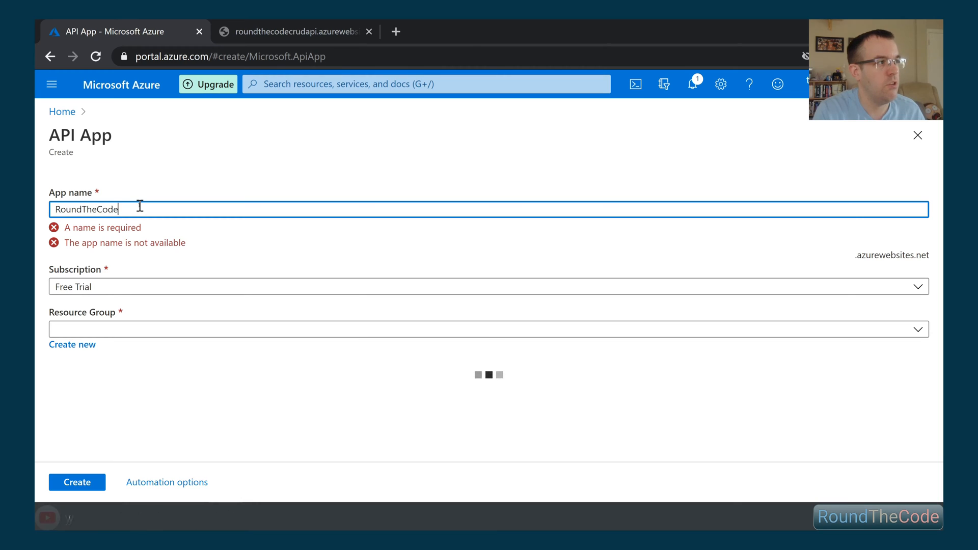
type(".CrudApi")
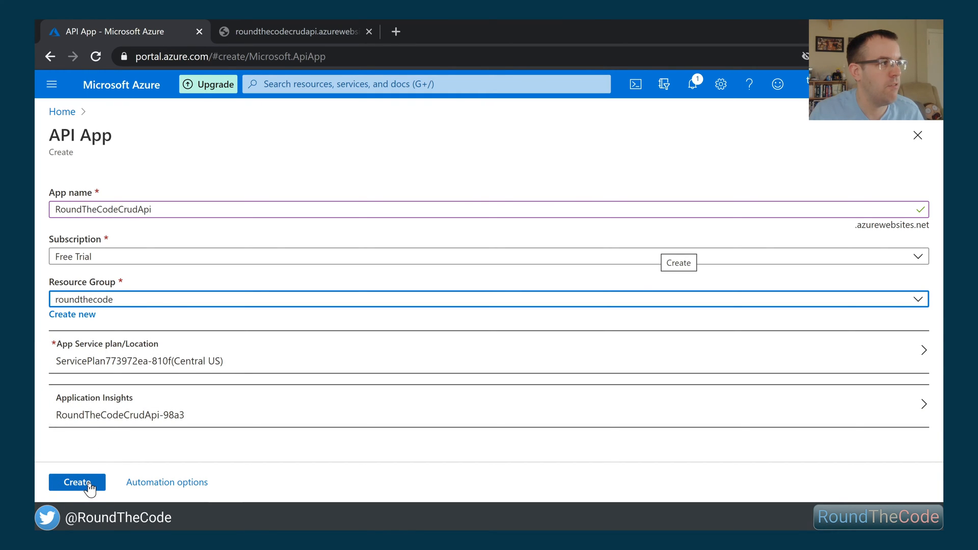
left_click(76, 482)
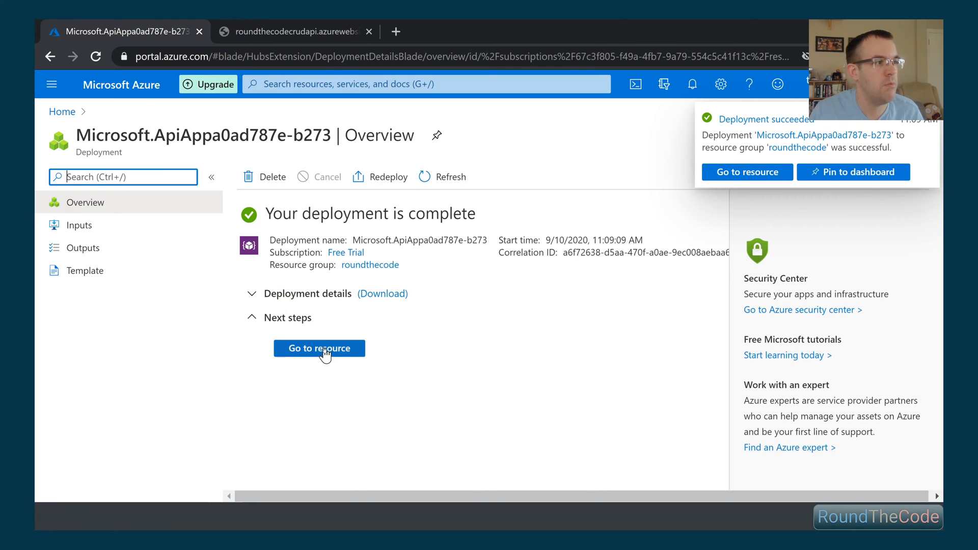
Go to the deployed API App's Configuration page and scroll to the empty Connection strings section.
left_click(319, 349)
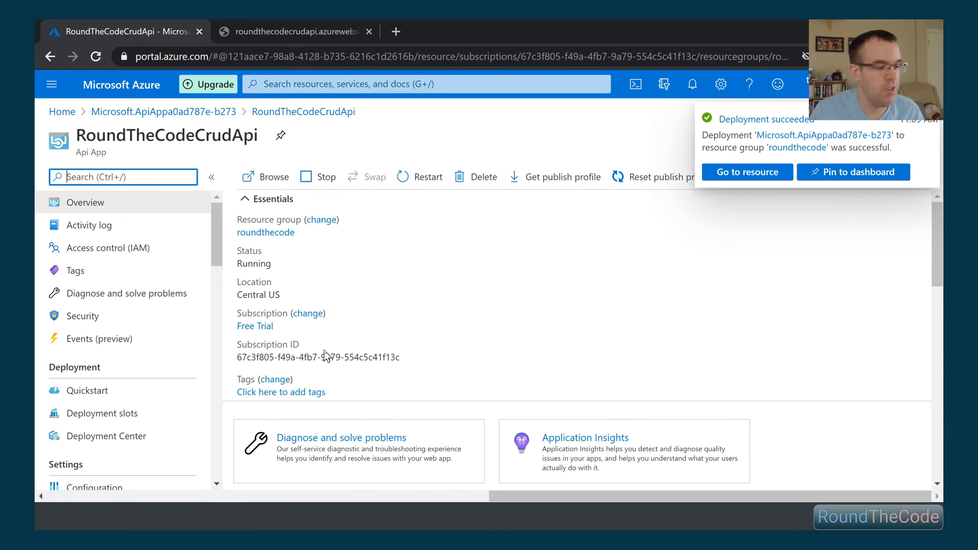
left_click(917, 135)
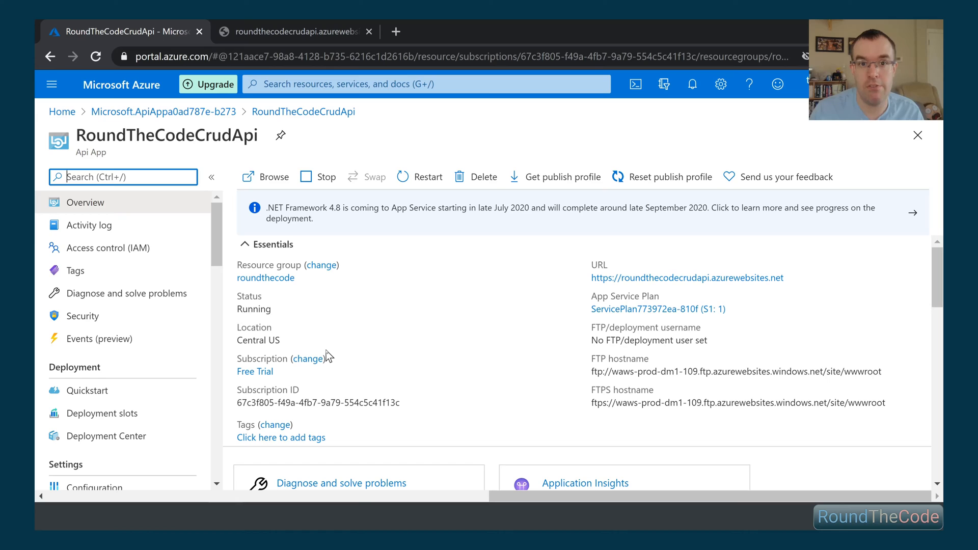
scroll("down", 3)
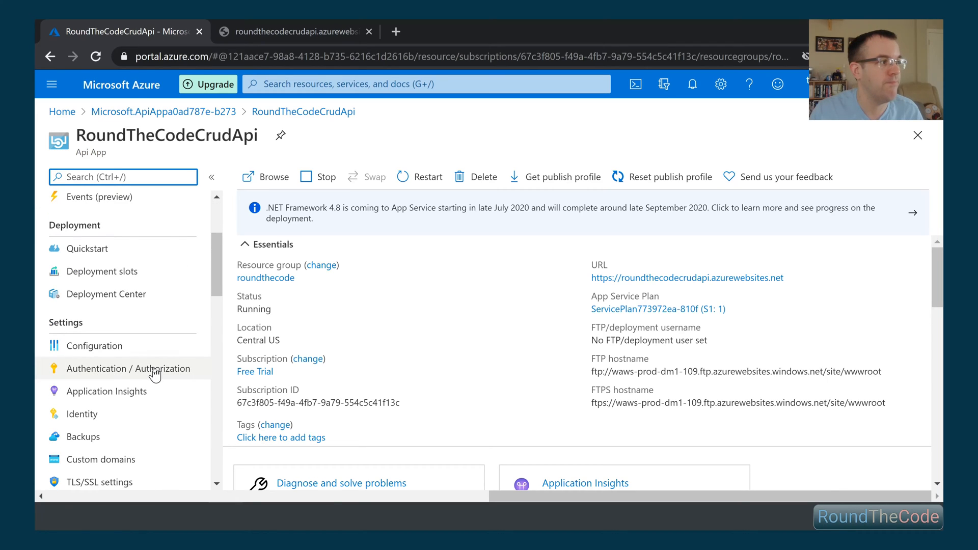
mouse_move(95, 345)
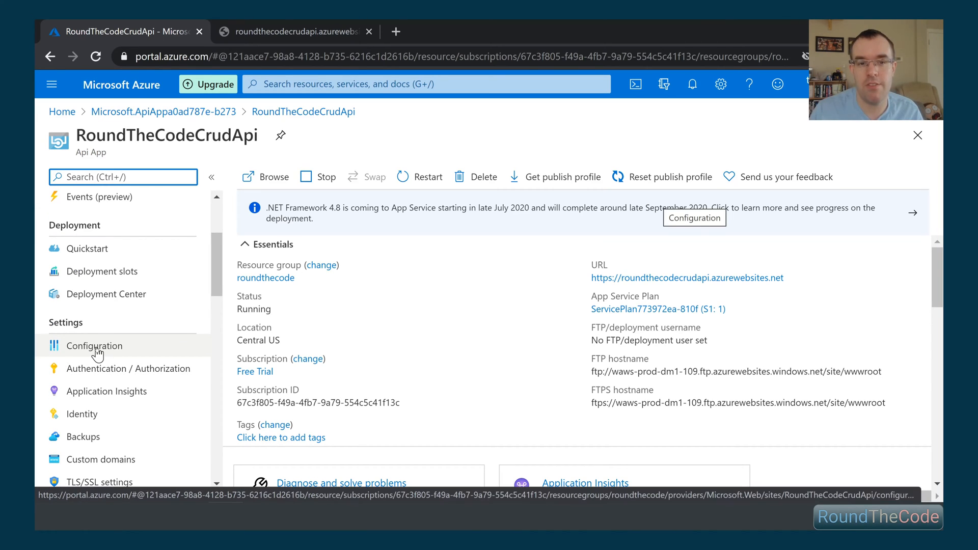
left_click(95, 345)
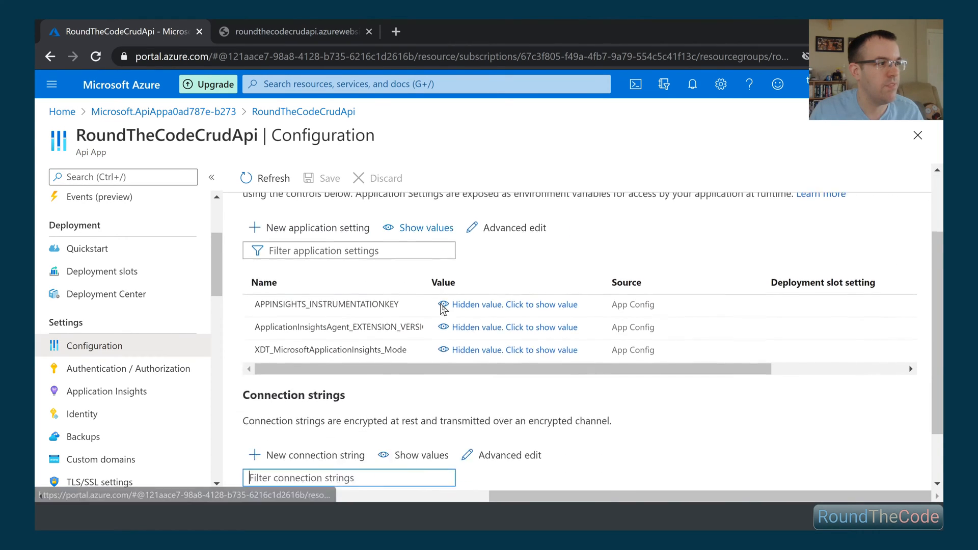
scroll("down", 3)
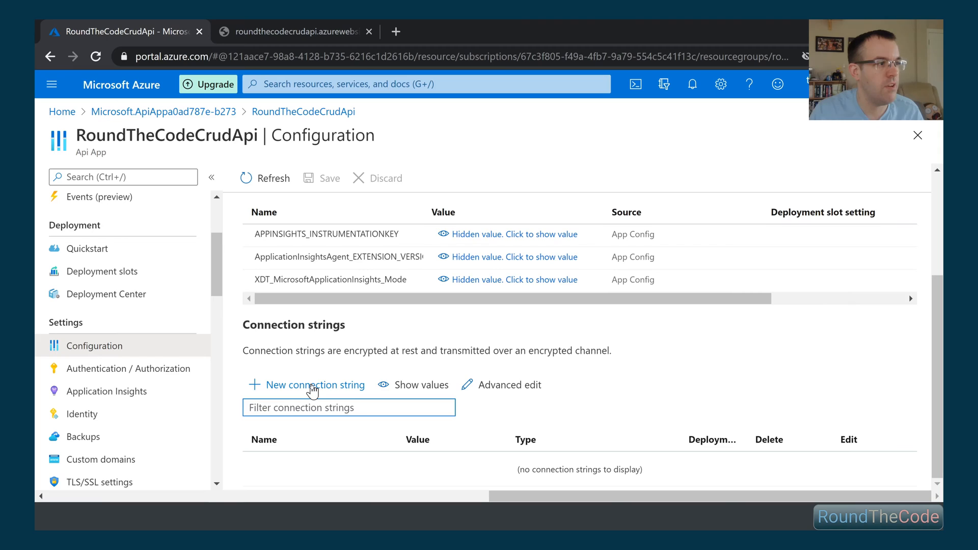
Add a SQLServer connection string CrudApiDbContext pointing at the CrudApi database on roundthecode.database.windows.net.
left_click(314, 385)
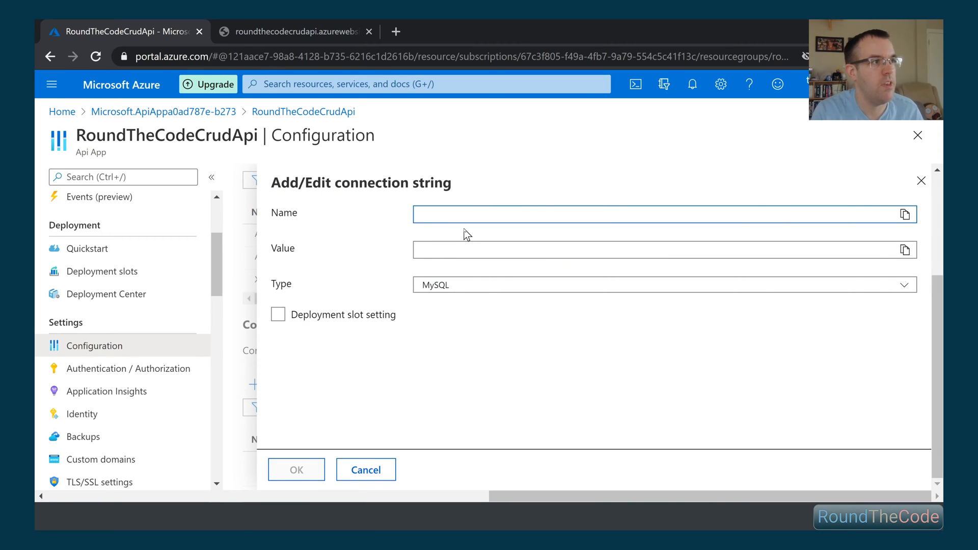
type("CrudApiDbContext")
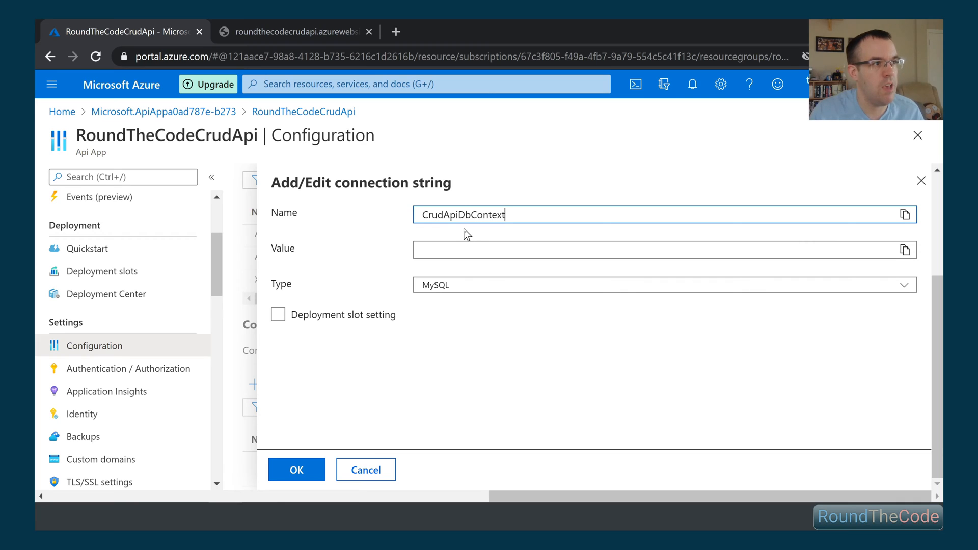
mouse_move(904, 214)
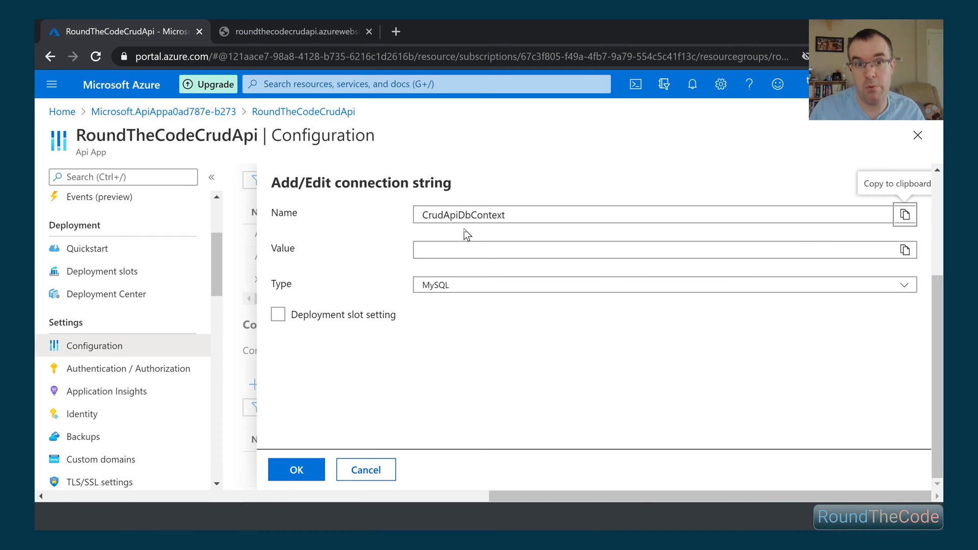
left_click(623, 250)
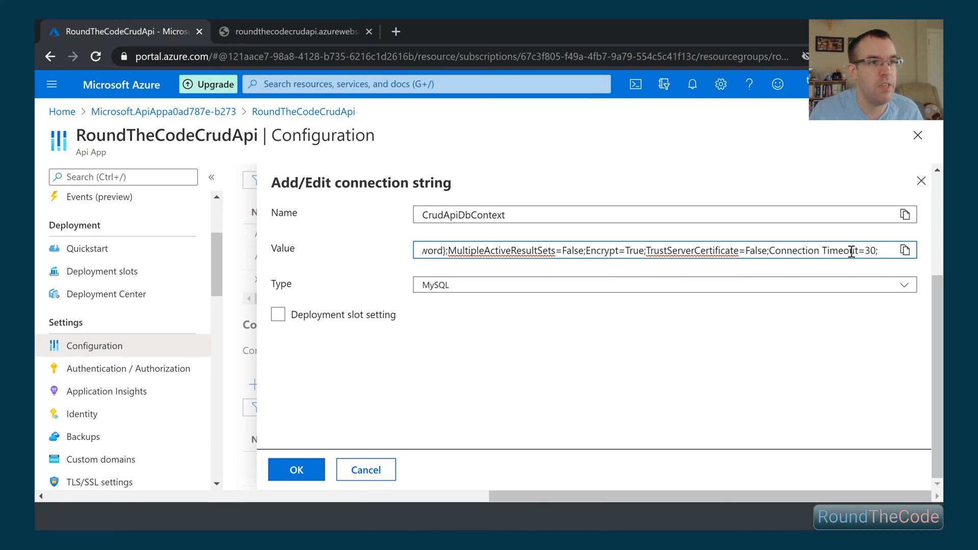
triple_click(624, 251)
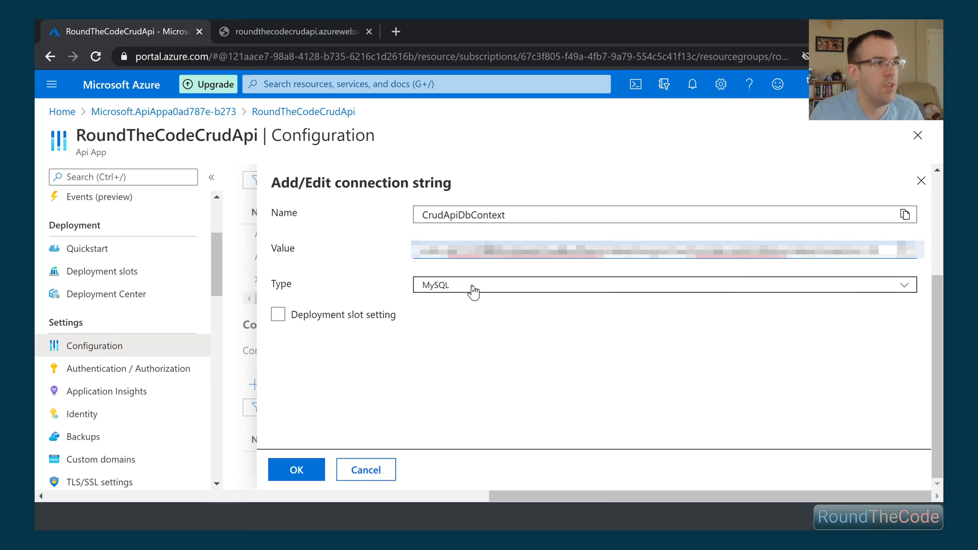
left_click(664, 284)
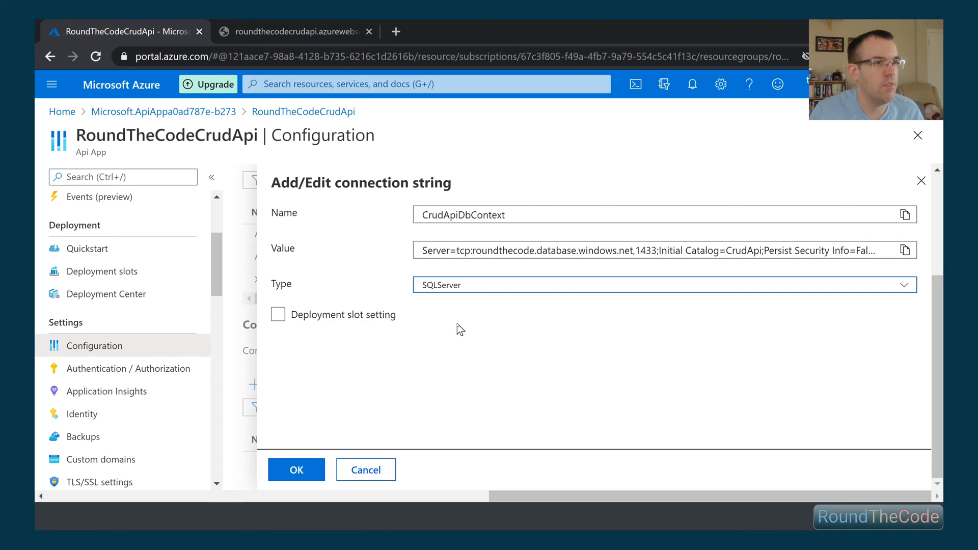
mouse_move(584, 331)
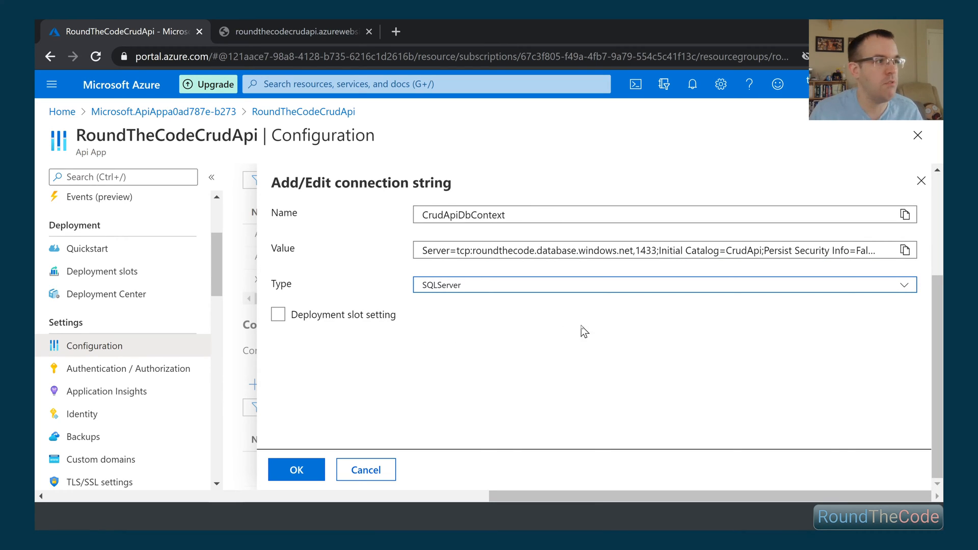
left_click(296, 470)
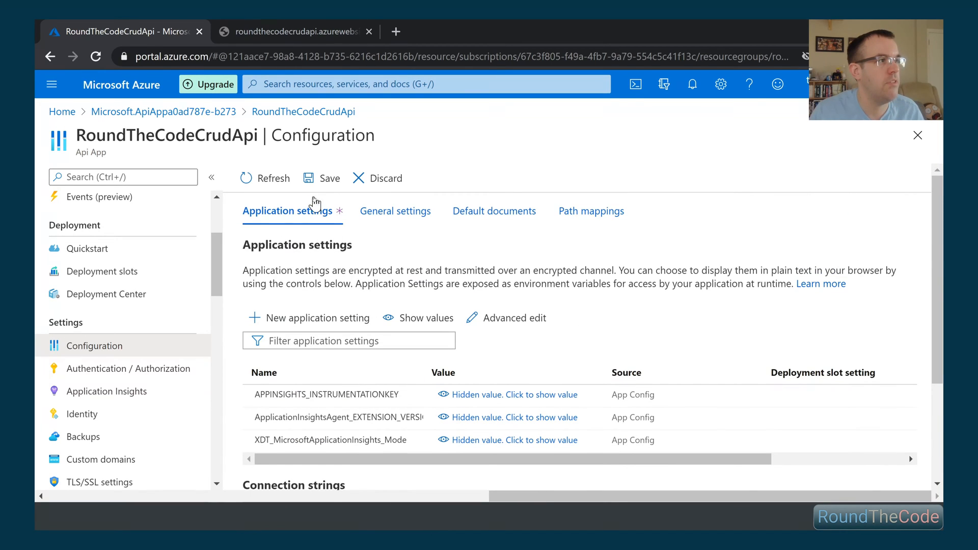
In General settings choose the .NET Core stack and the 64 Bit platform.
left_click(395, 210)
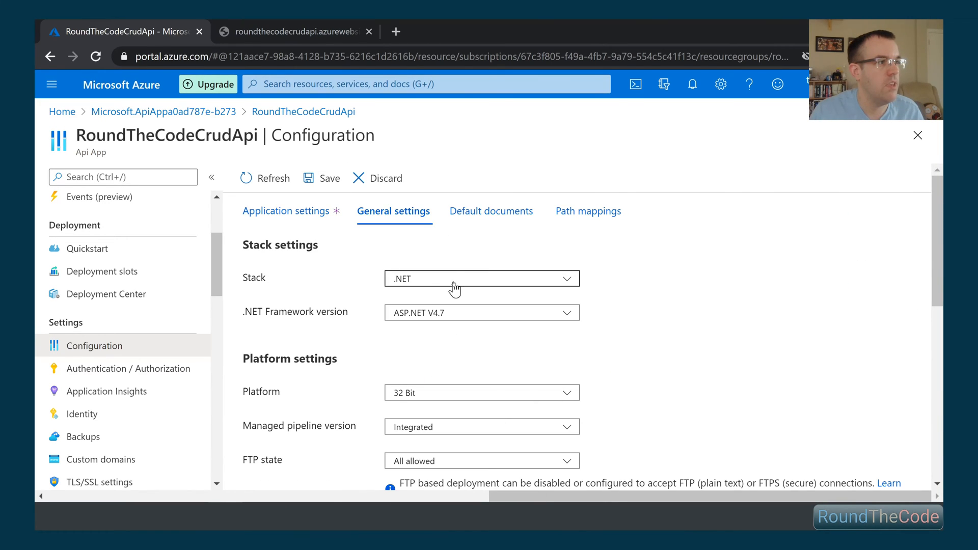
left_click(481, 277)
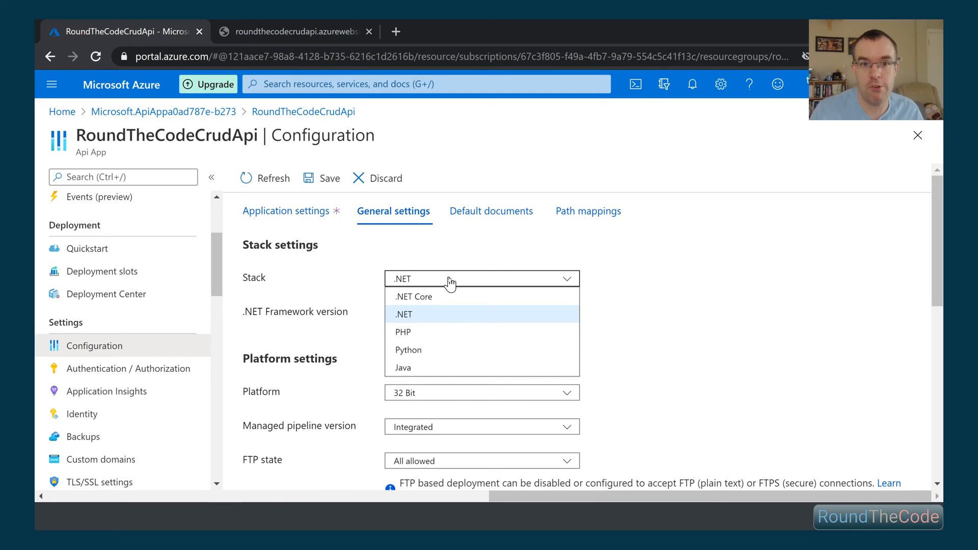
mouse_move(444, 294)
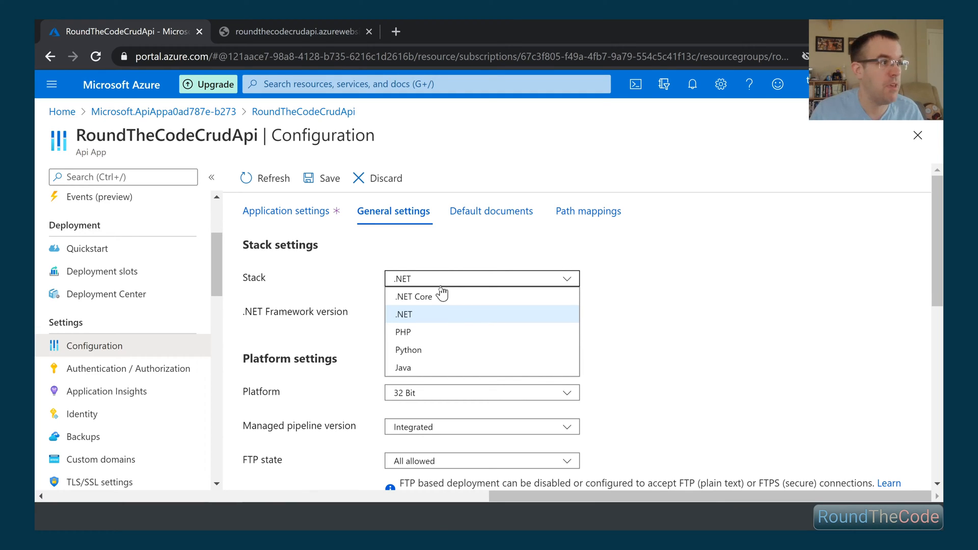
left_click(413, 296)
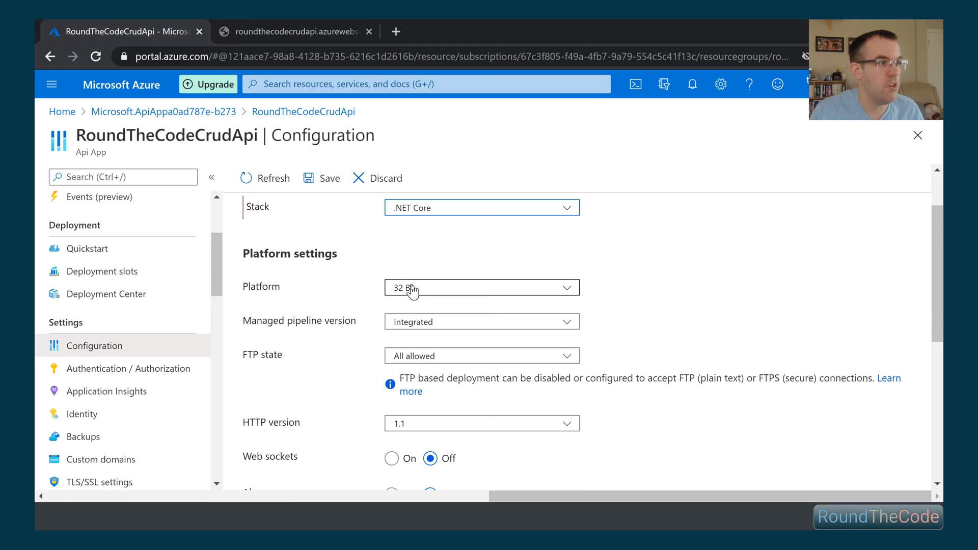
left_click(481, 288)
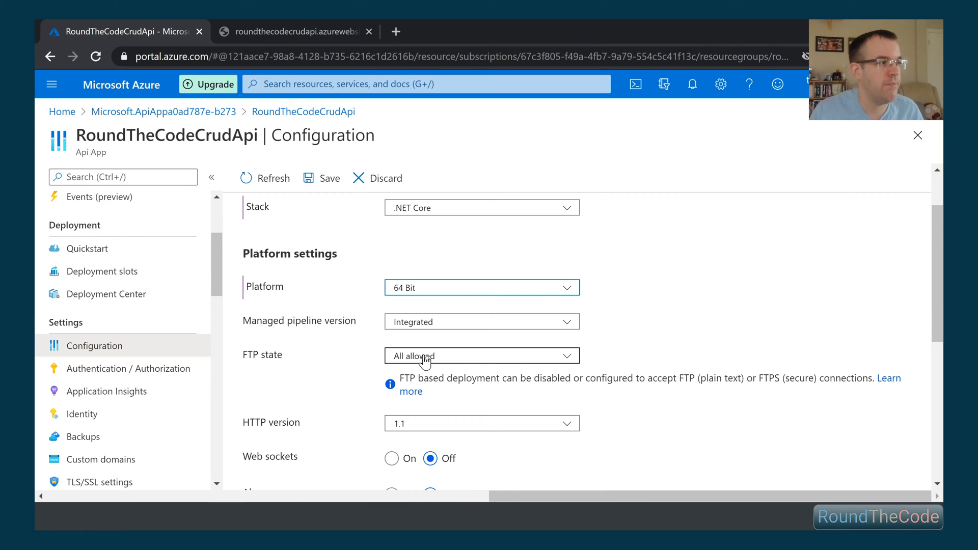
scroll("down", 3)
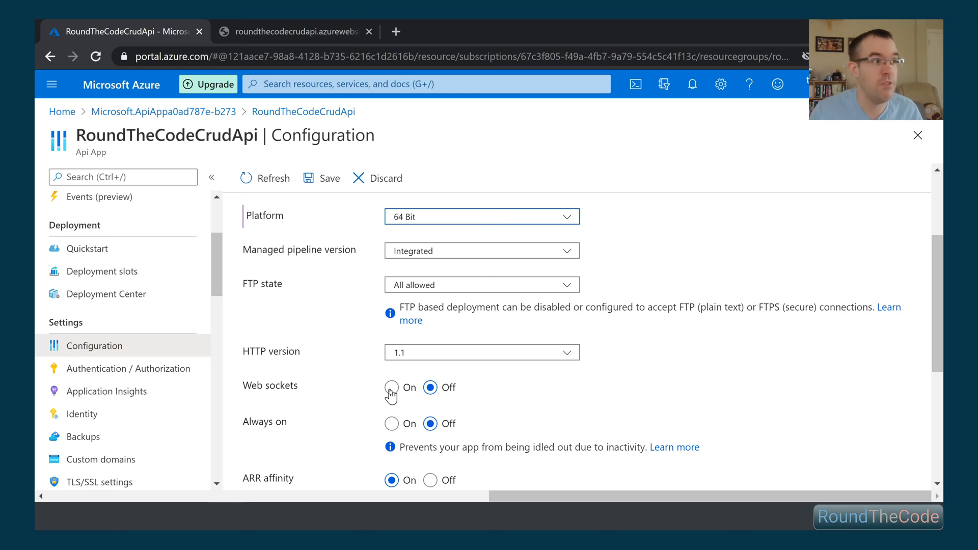
scroll("down", 3)
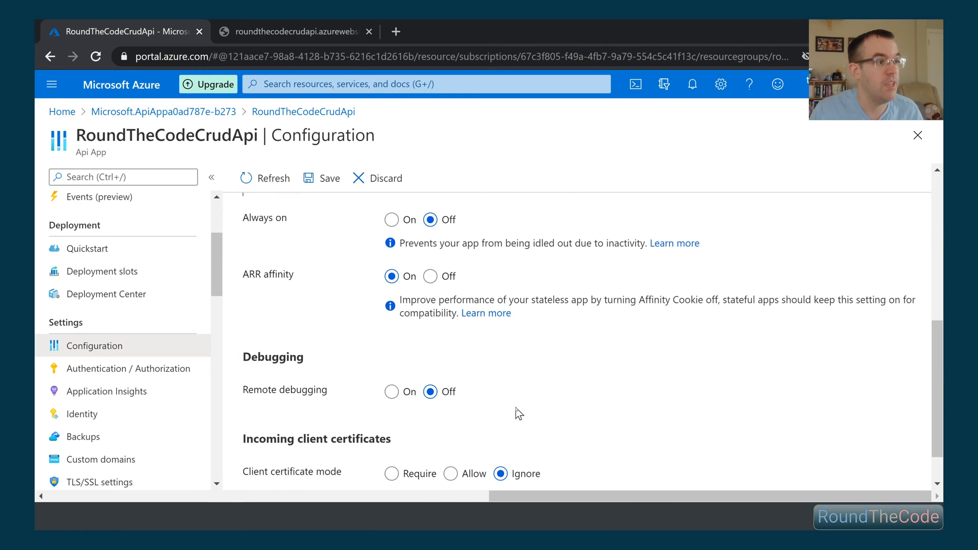
left_click(393, 211)
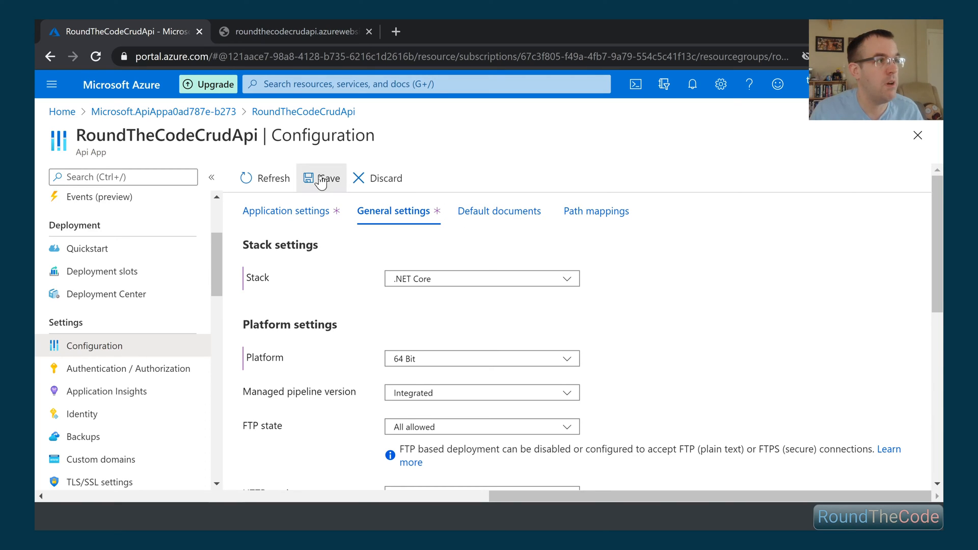
Save the configuration changes, continuing despite the app restart warning.
left_click(321, 178)
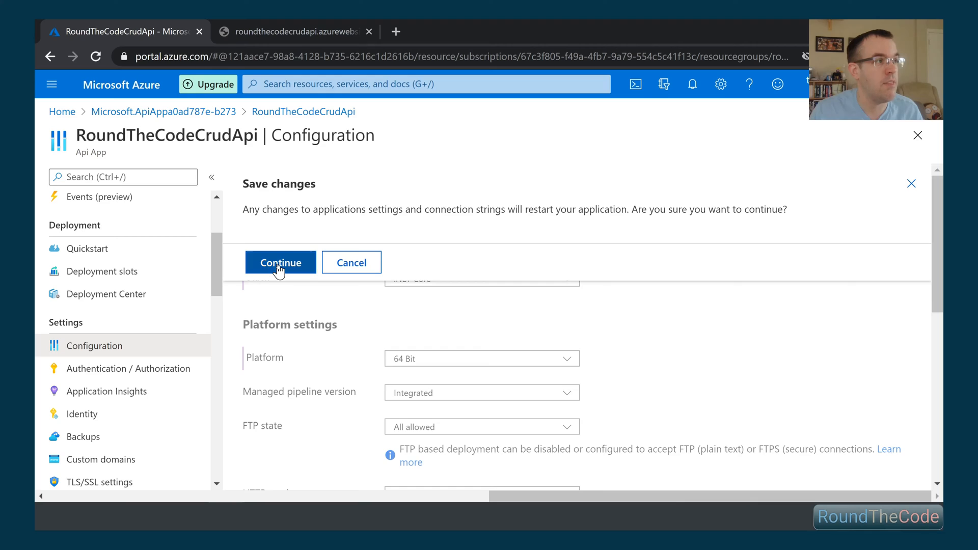
left_click(280, 262)
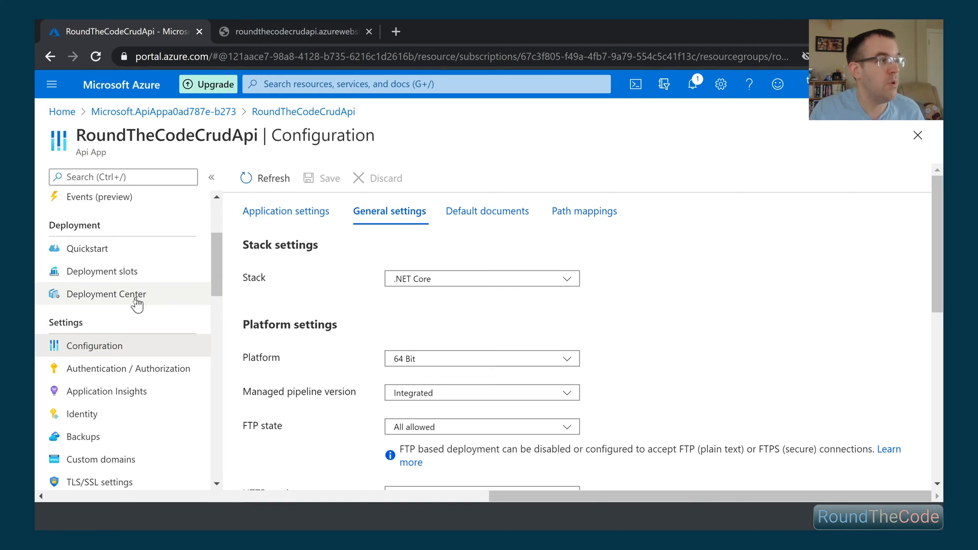
In Deployment Center select Azure Repos as source control and continue to the build provider step.
left_click(105, 294)
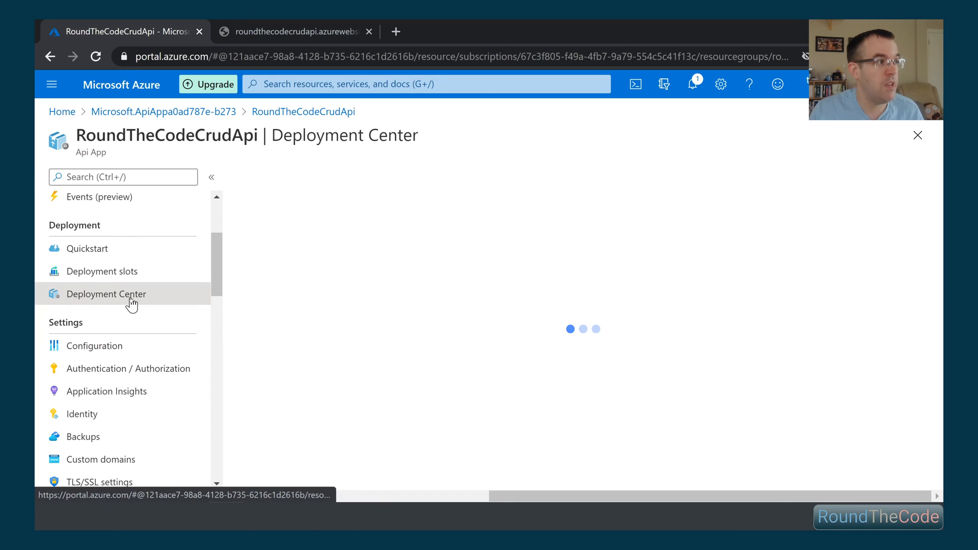
left_click(106, 294)
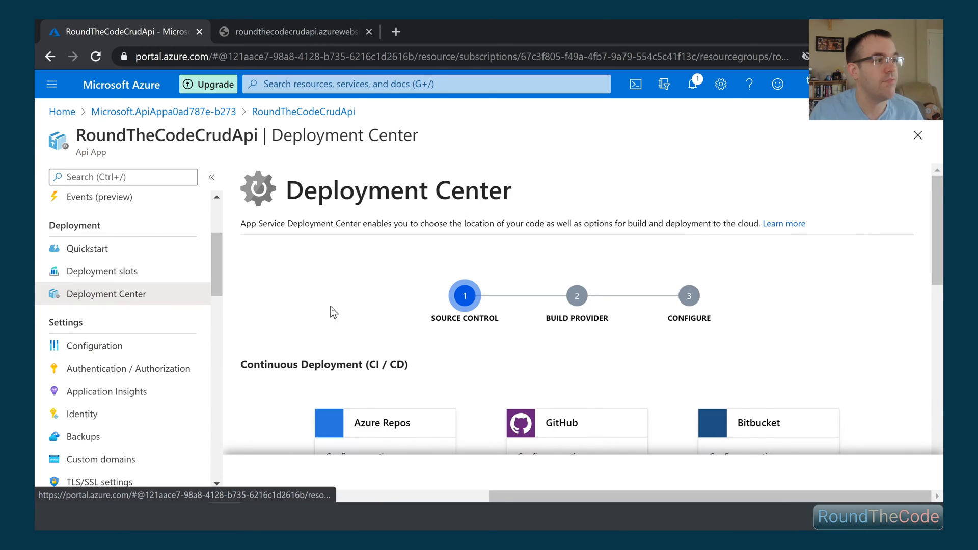
scroll("down", 3)
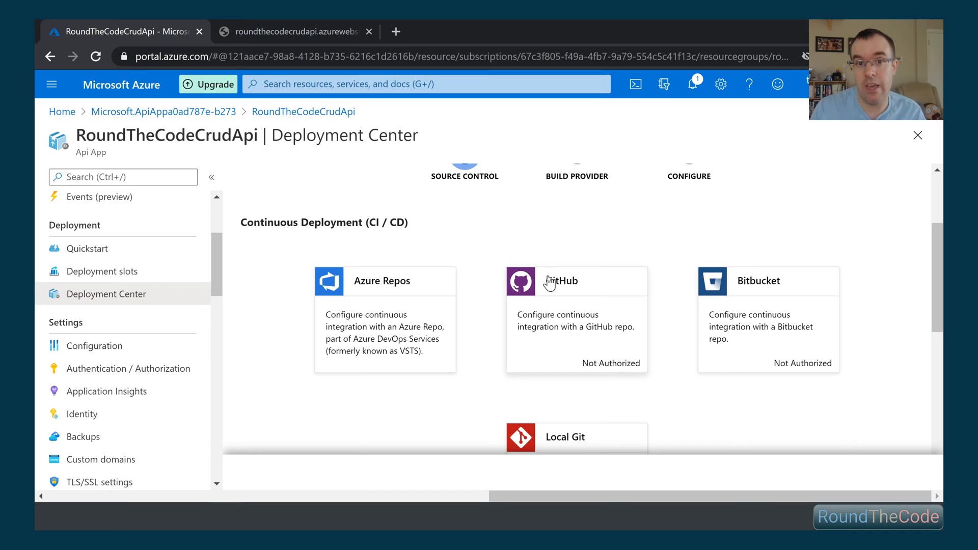
mouse_move(374, 194)
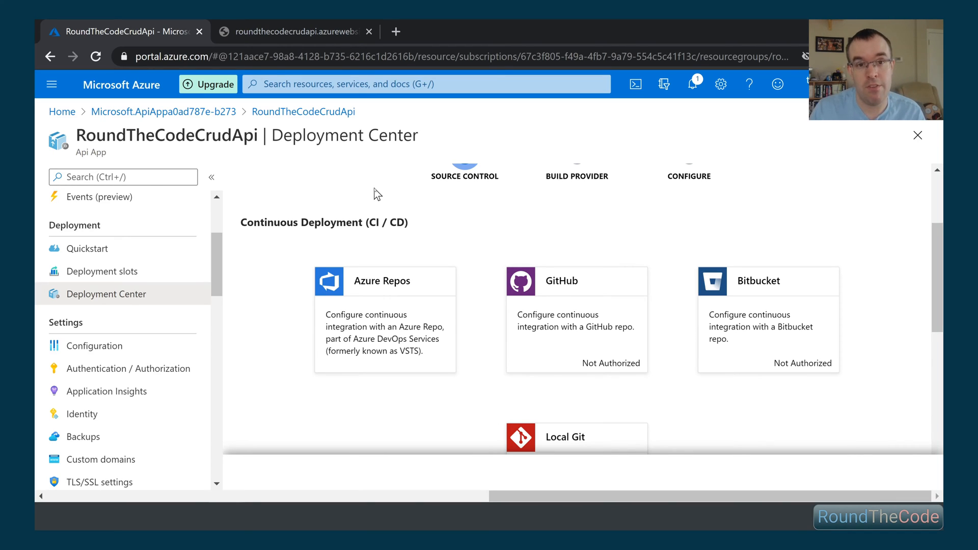
mouse_move(388, 330)
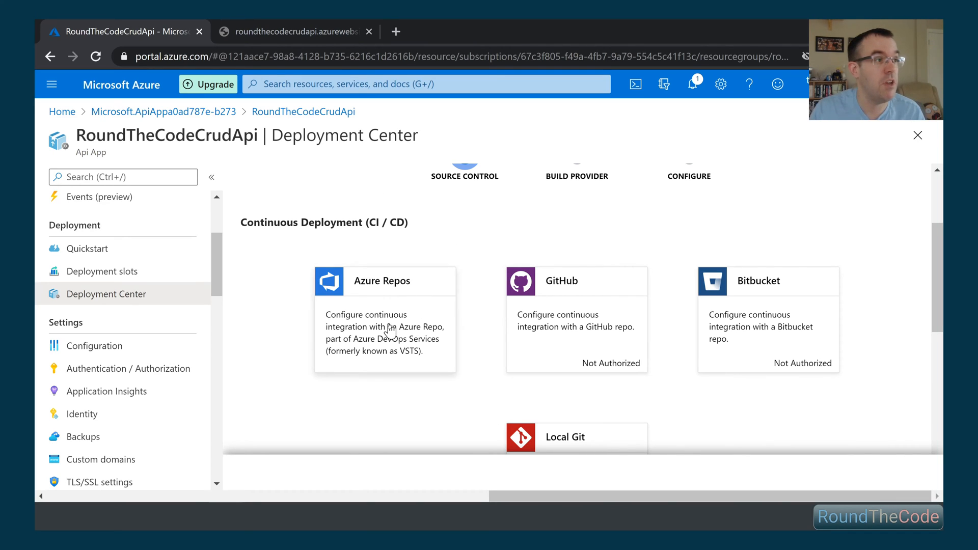
left_click(385, 281)
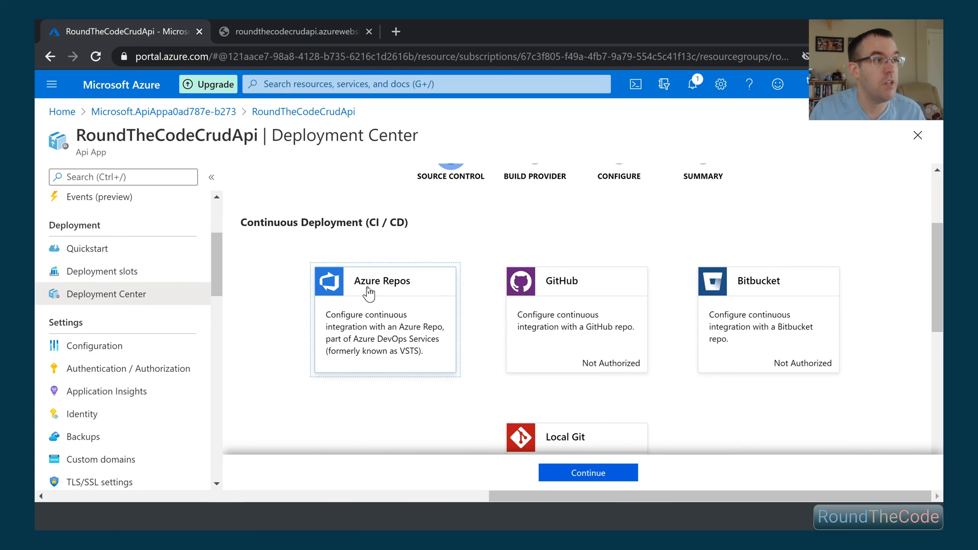
scroll("down", 3)
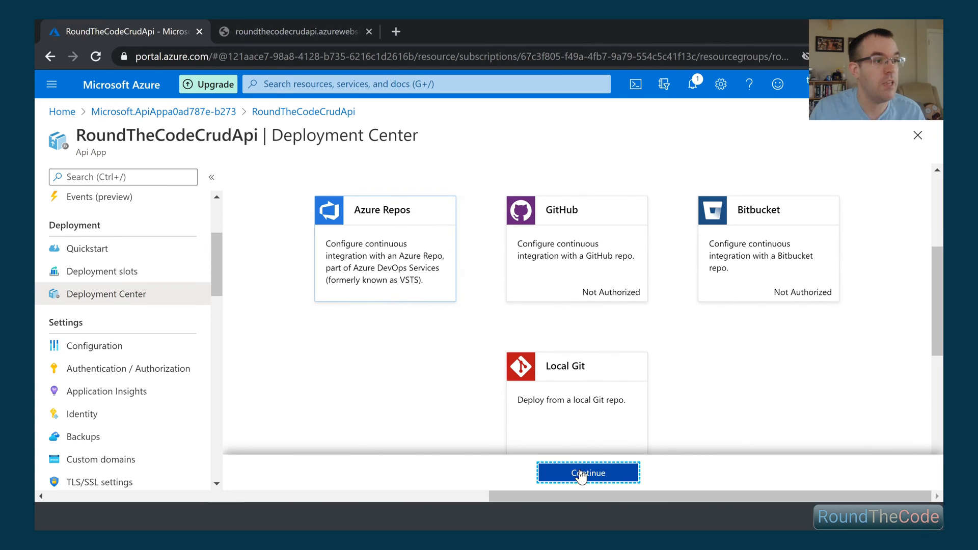
left_click(587, 472)
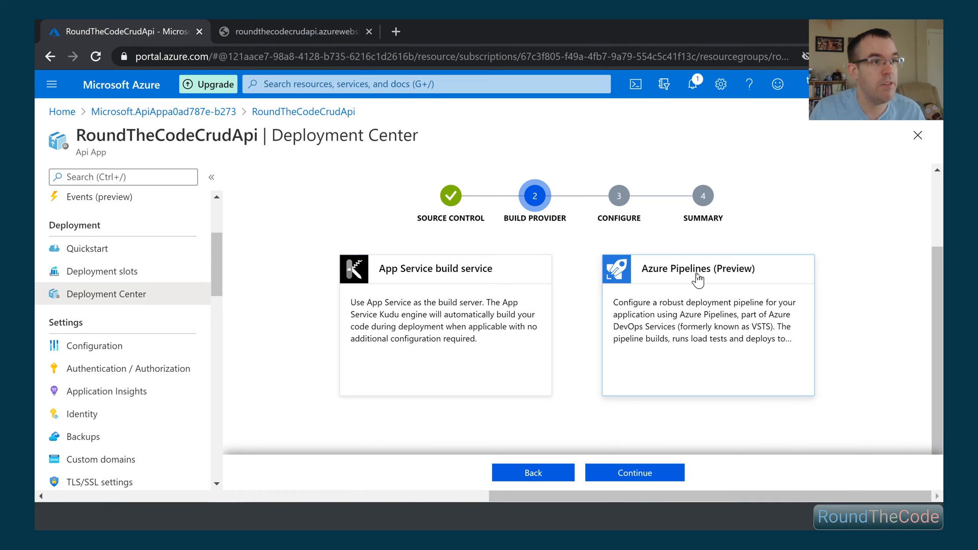
Configure organization roundcode2, project and repository RoundTheCode.CrudApi, branch master, and continue to the summary.
left_click(633, 472)
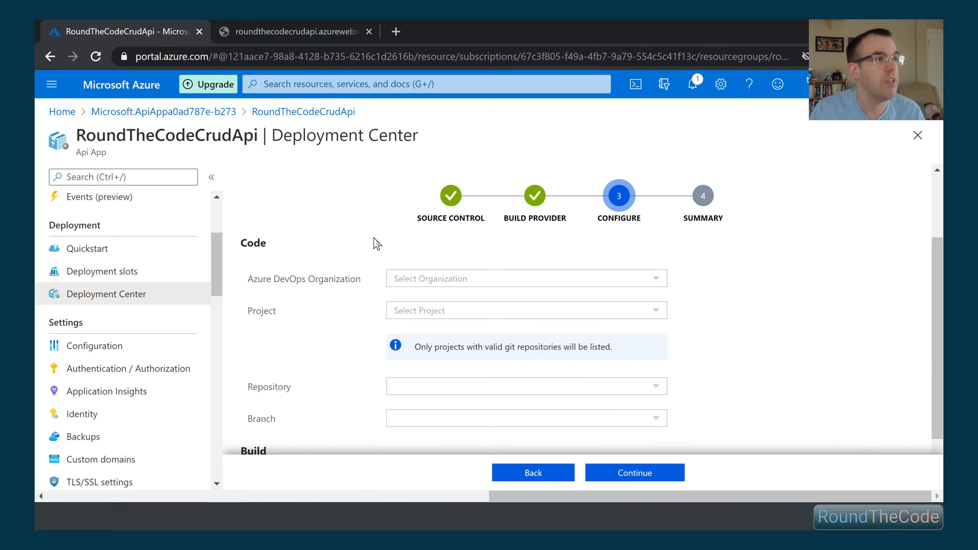
left_click(525, 278)
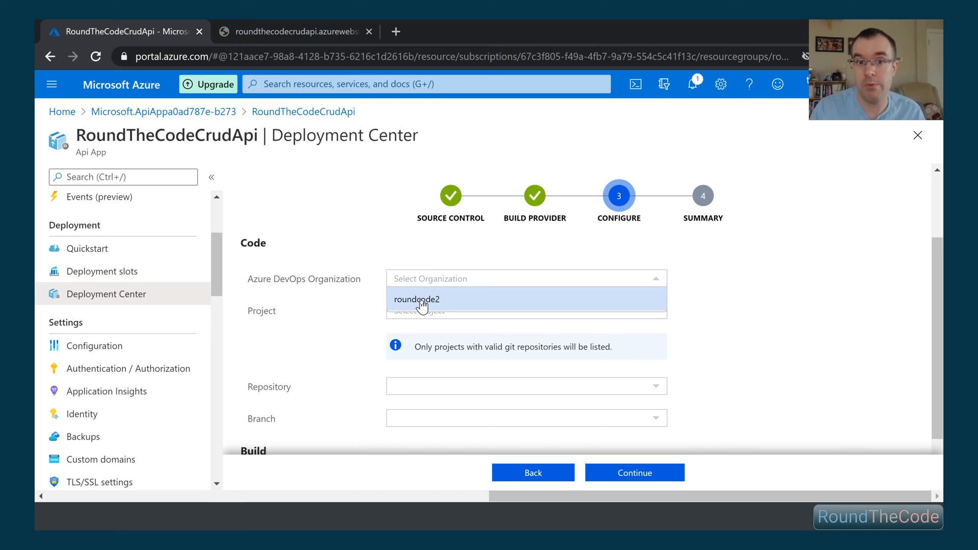
left_click(416, 298)
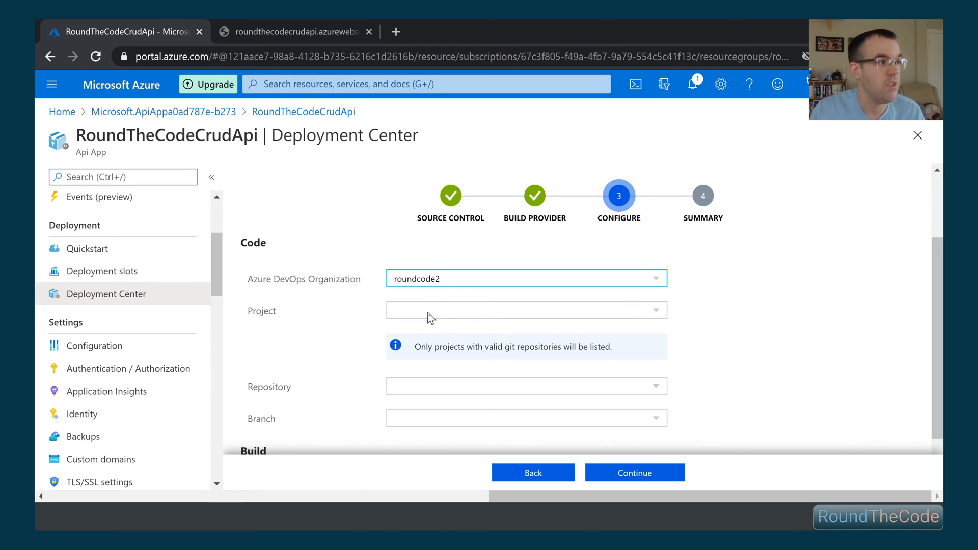
left_click(526, 310)
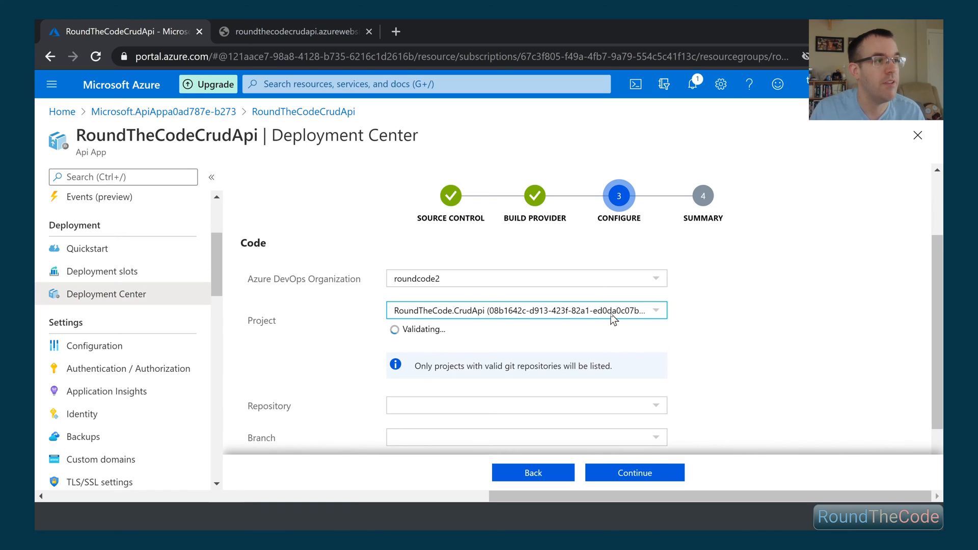
scroll("down", 3)
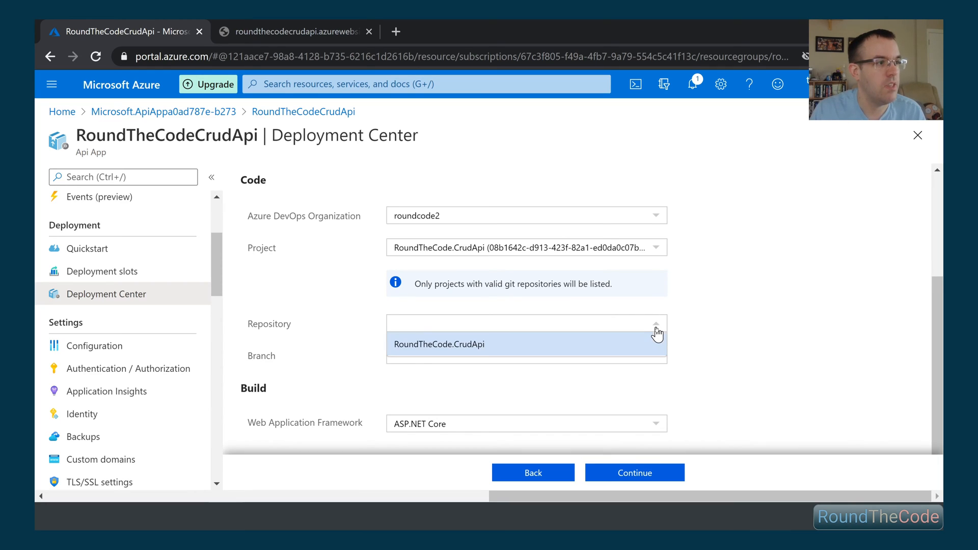
left_click(439, 343)
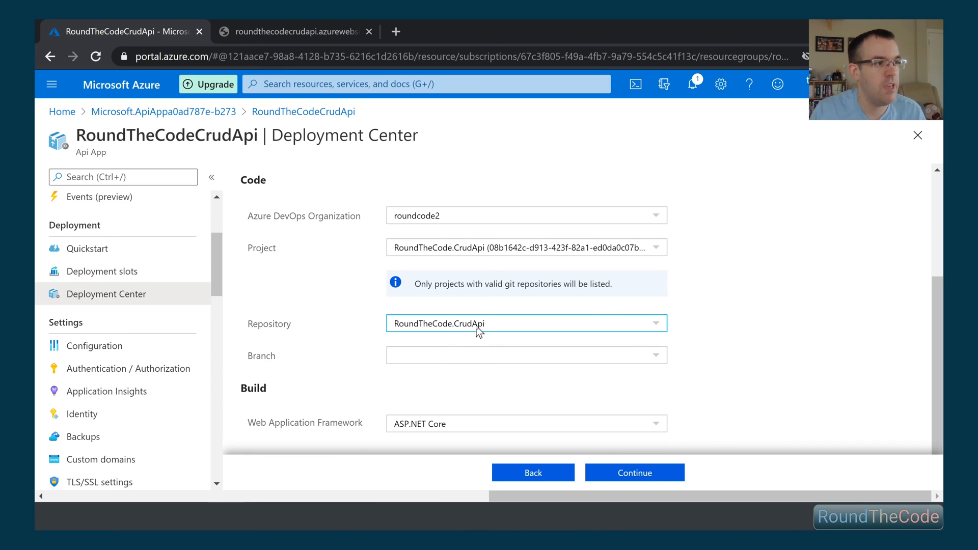
left_click(526, 354)
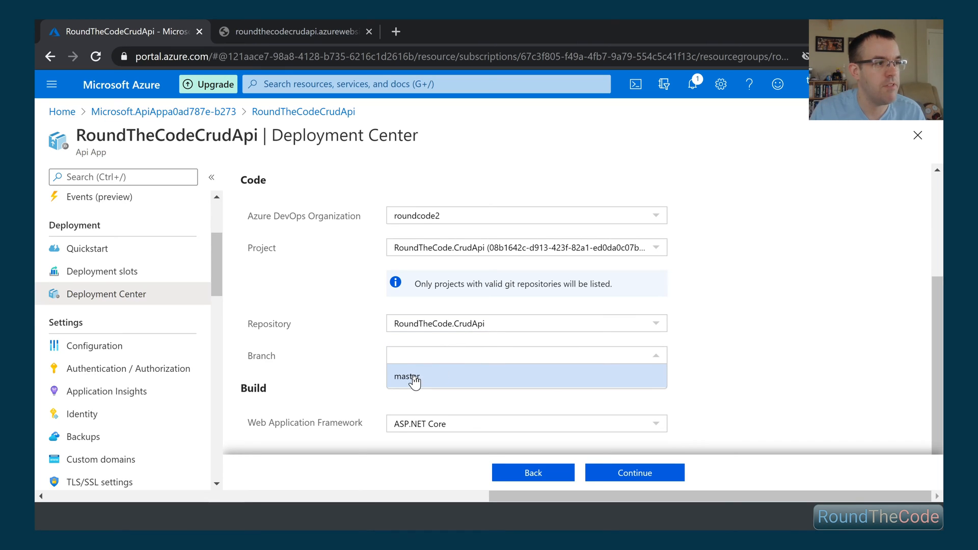
left_click(407, 376)
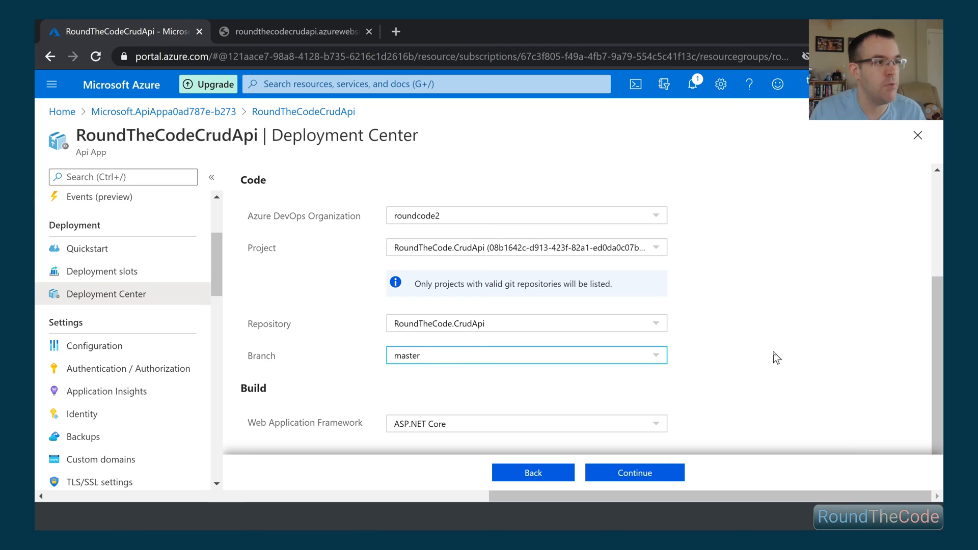
mouse_move(773, 348)
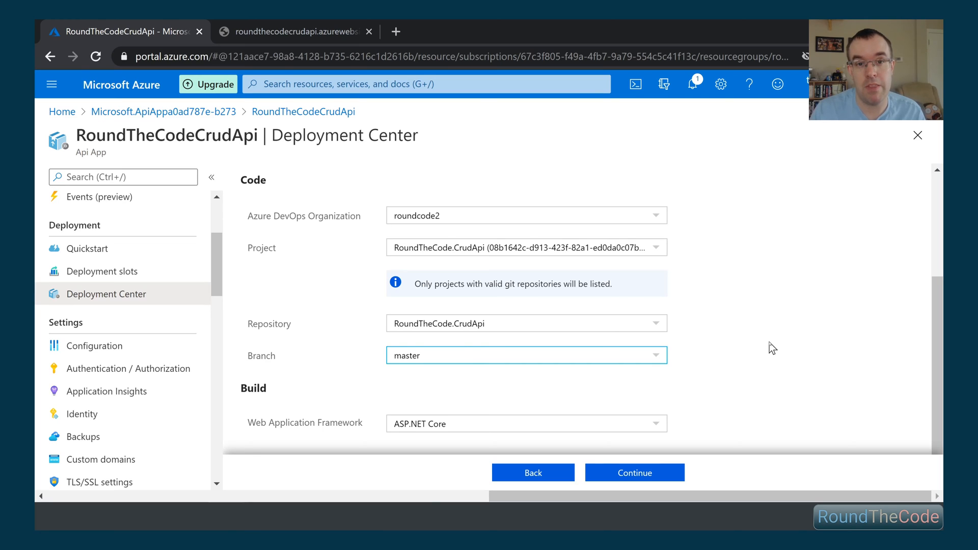
mouse_move(675, 451)
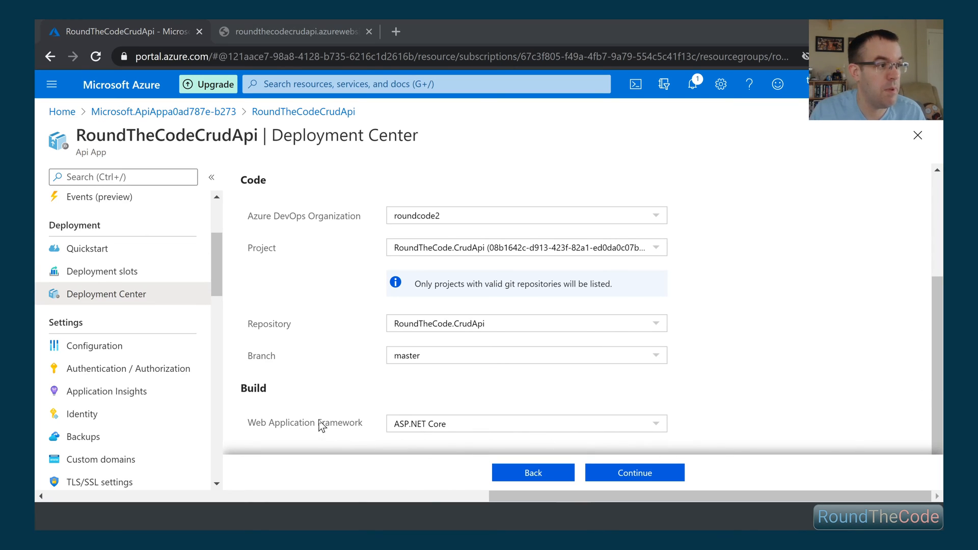
left_click(635, 472)
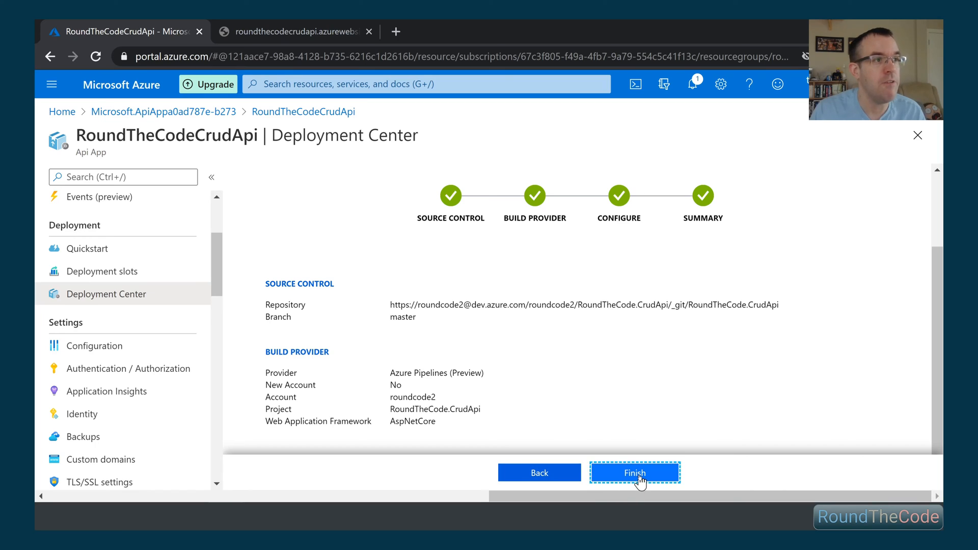
Finish continuous delivery setup and follow the Release Pipeline link into Azure DevOps.
left_click(635, 472)
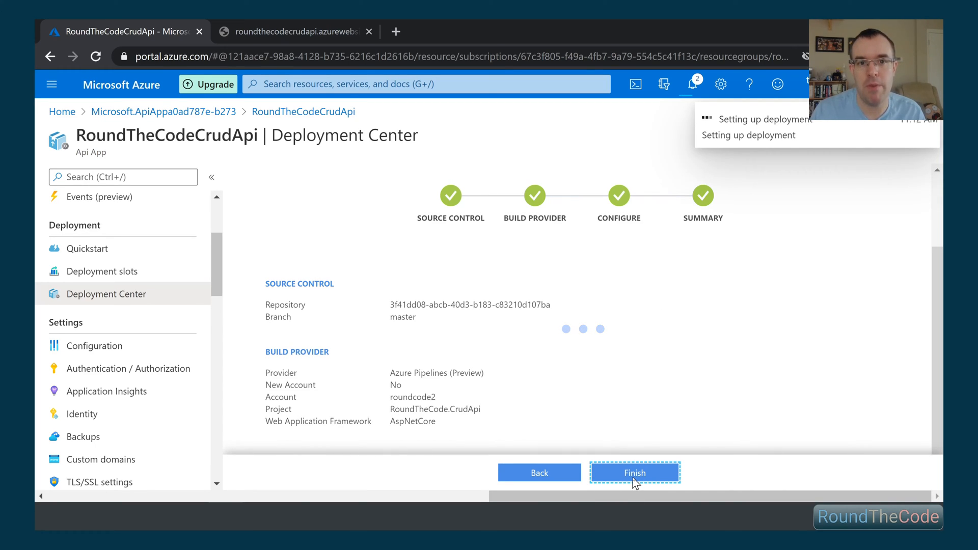
left_click(635, 471)
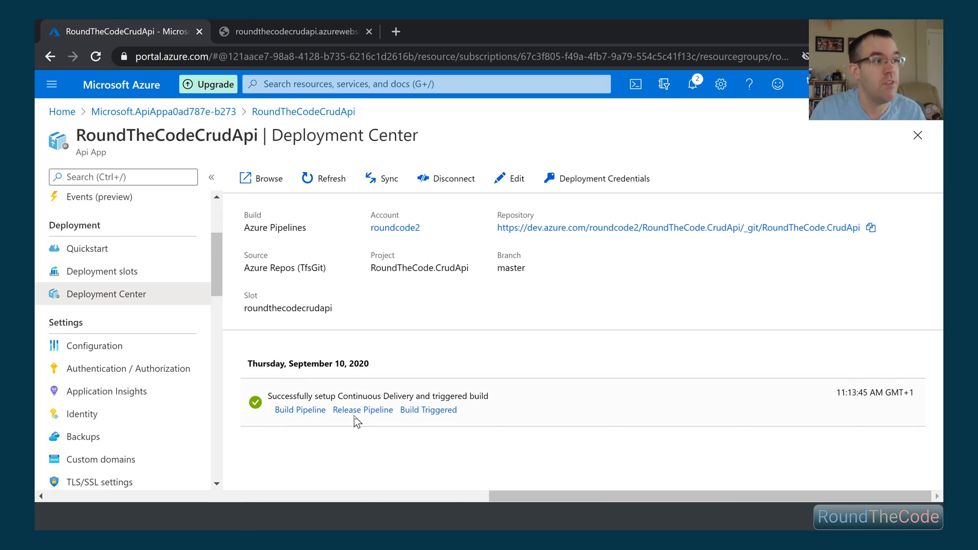
left_click(363, 409)
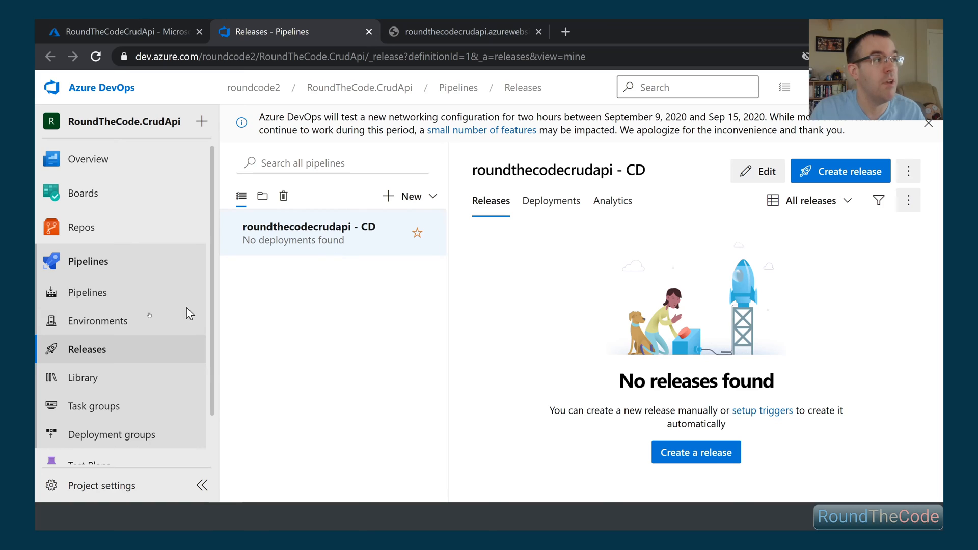
Watch the Build job logs of the Remove CORS run #20200910.1 in the roundthecodecrudapi - CI pipeline.
left_click(88, 292)
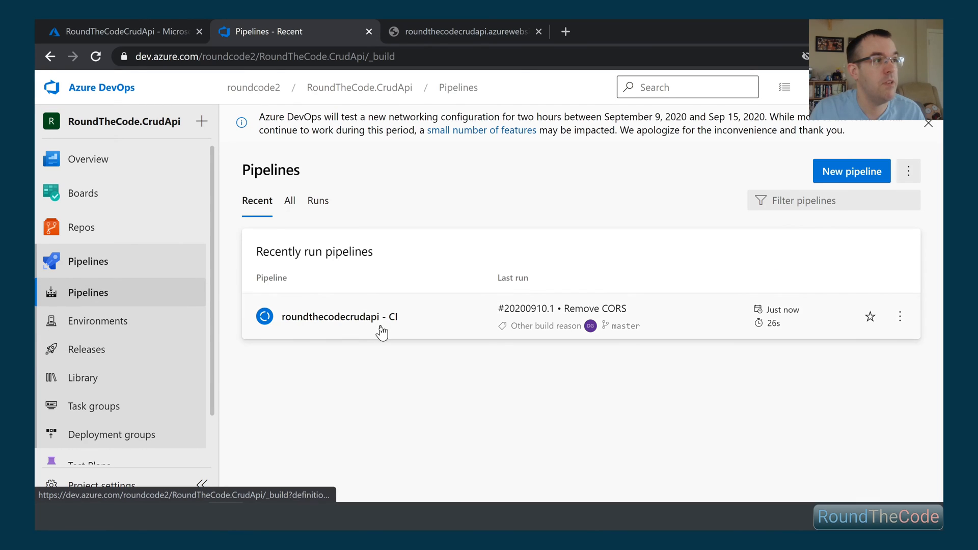
left_click(339, 316)
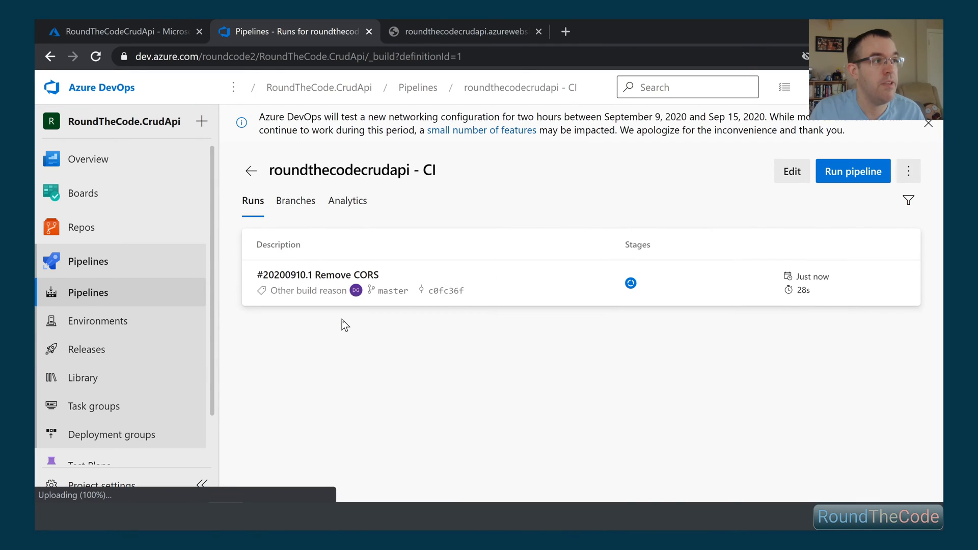
mouse_move(355, 275)
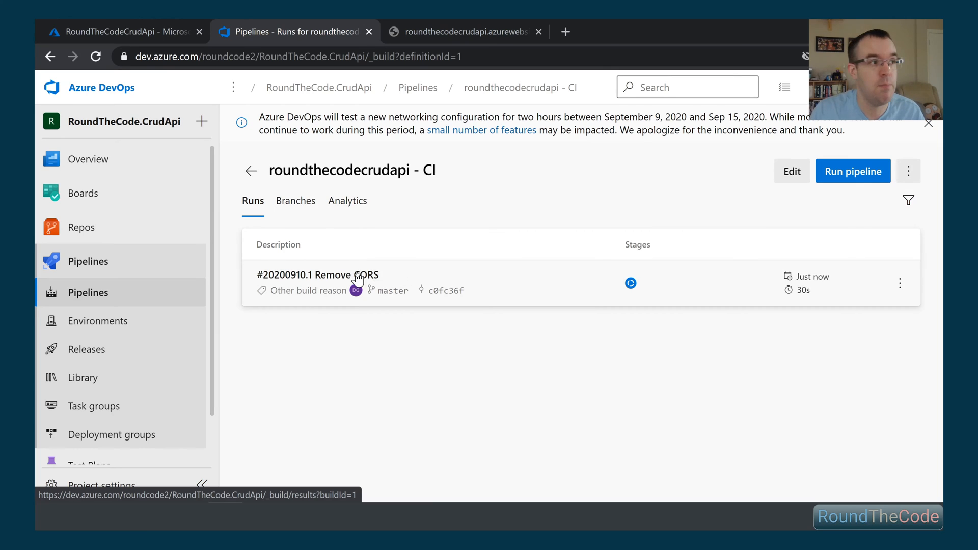
left_click(329, 275)
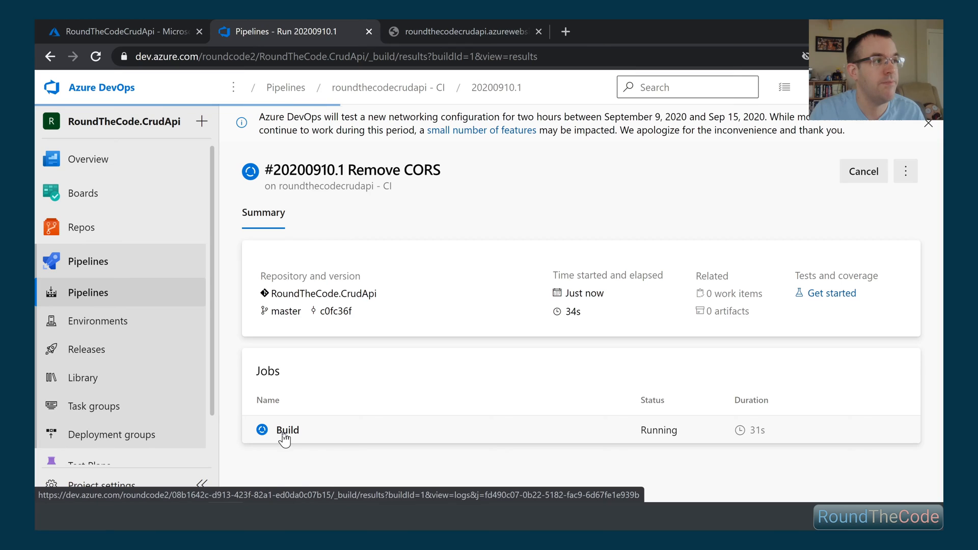
left_click(287, 430)
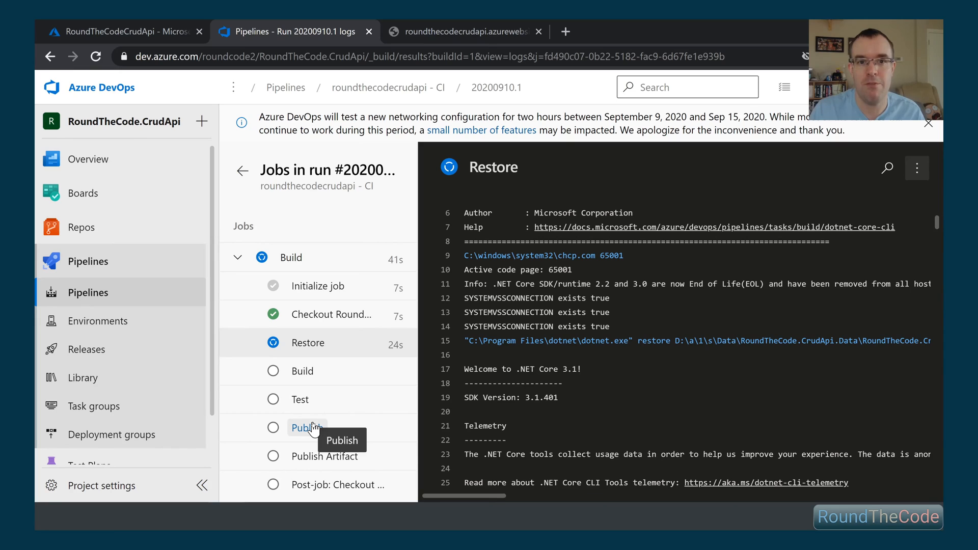
left_click(303, 370)
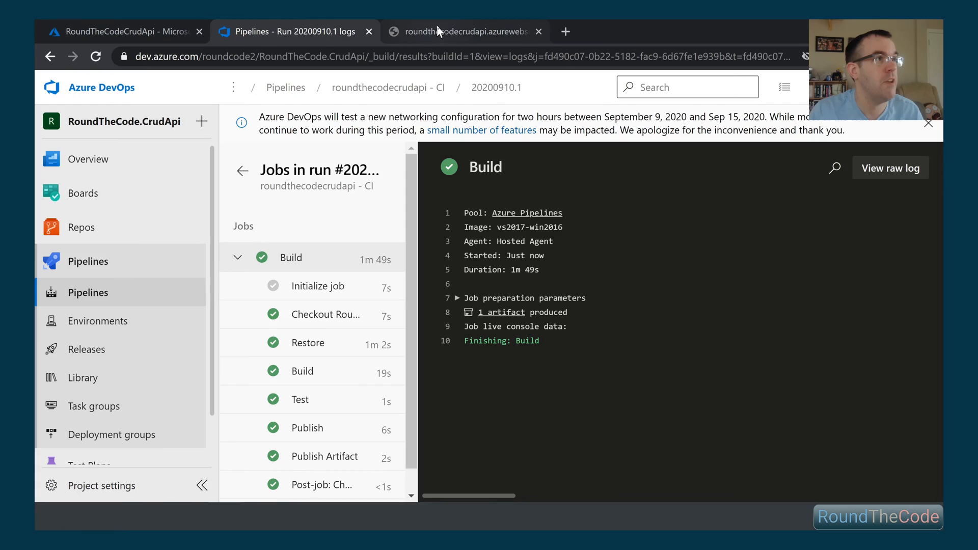
View the azurewebsites.net site showing the default App Service page, then return to Releases.
left_click(461, 32)
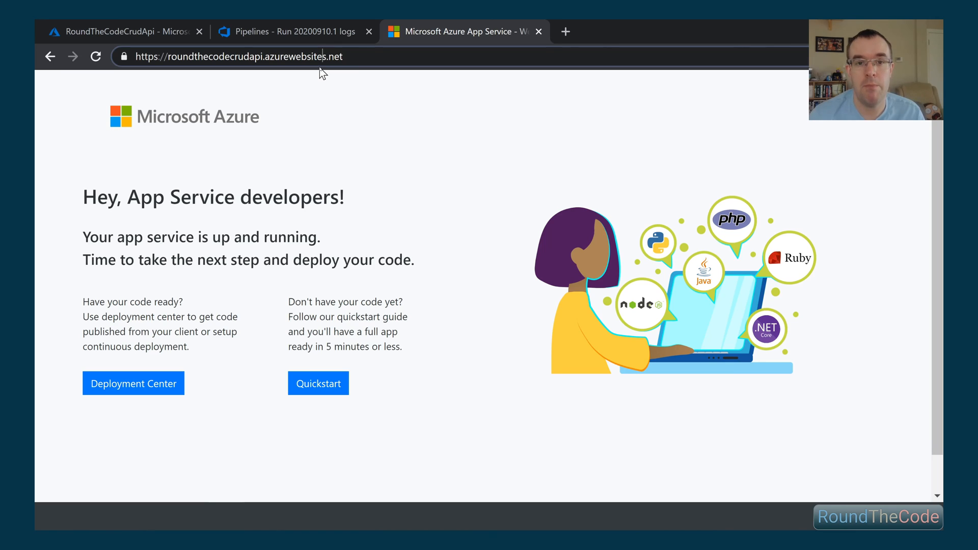
left_click(288, 32)
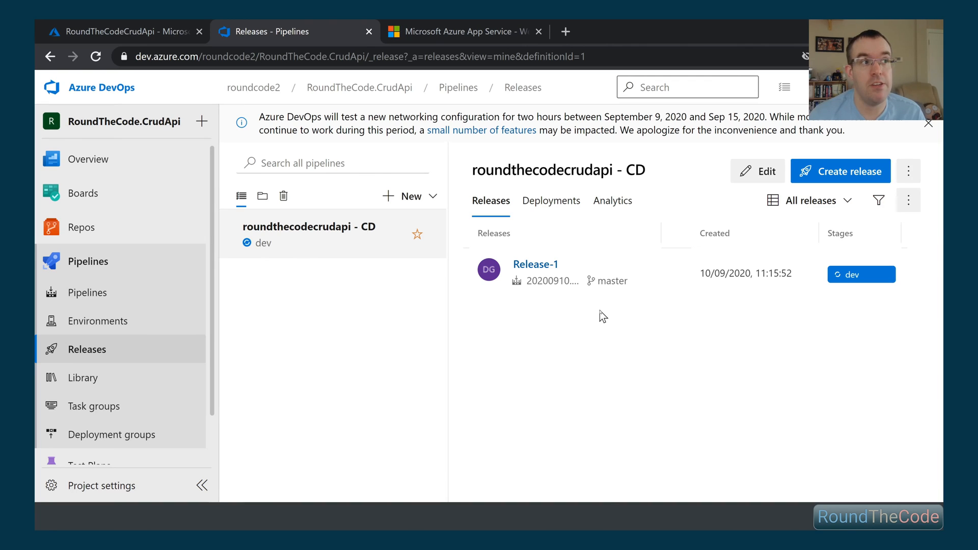
mouse_move(80, 335)
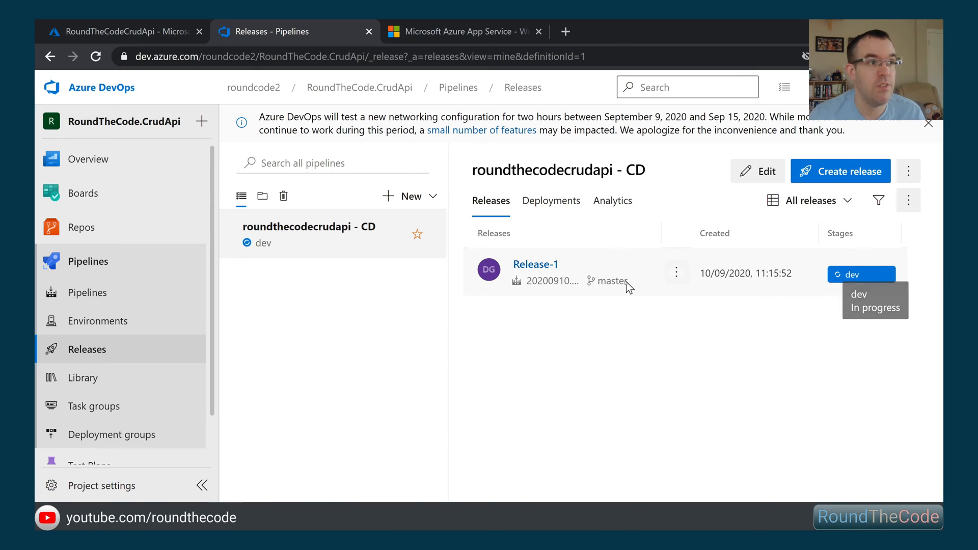
Review Release-1's dev stage logs, then view the live site now serving Swagger UI.
left_click(850, 274)
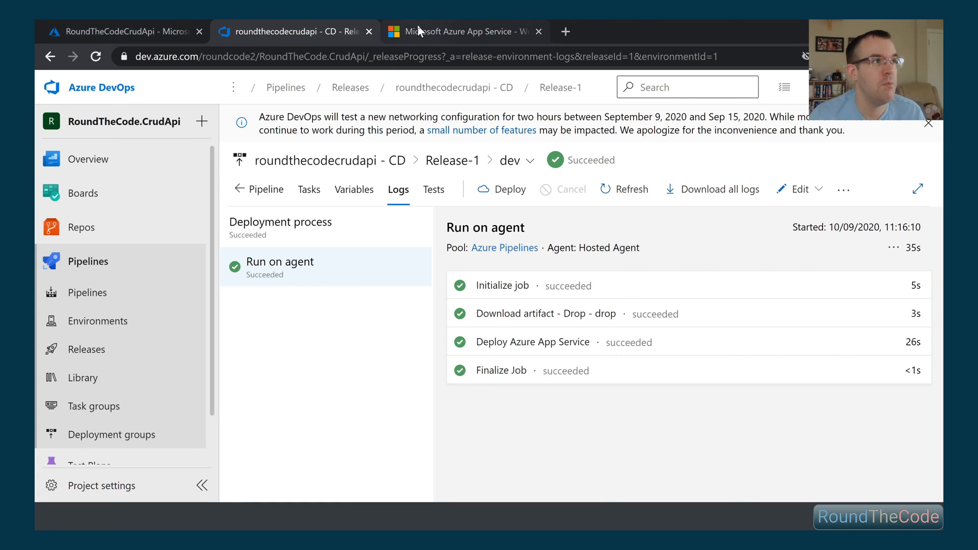
left_click(462, 32)
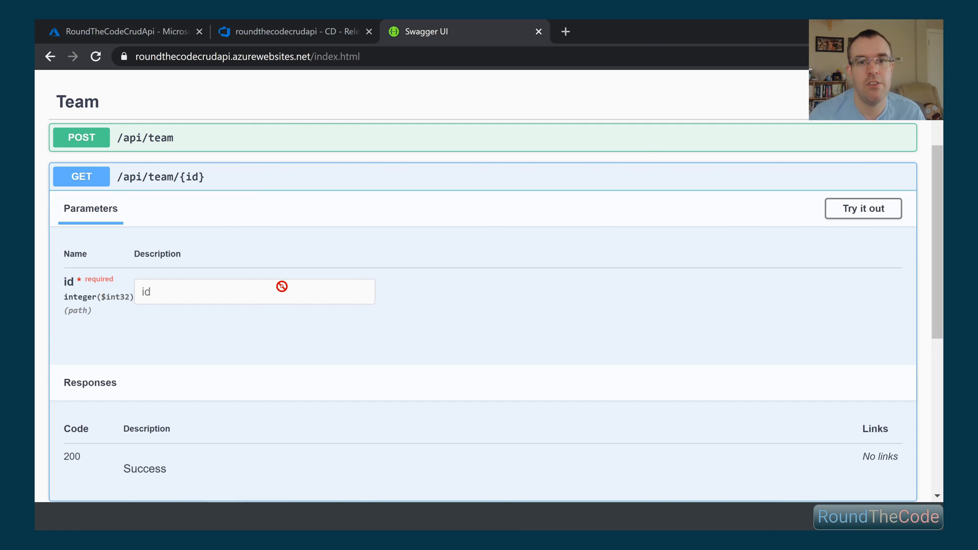
Execute GET /api/team/{id} with id 1 against the live API.
left_click(276, 296)
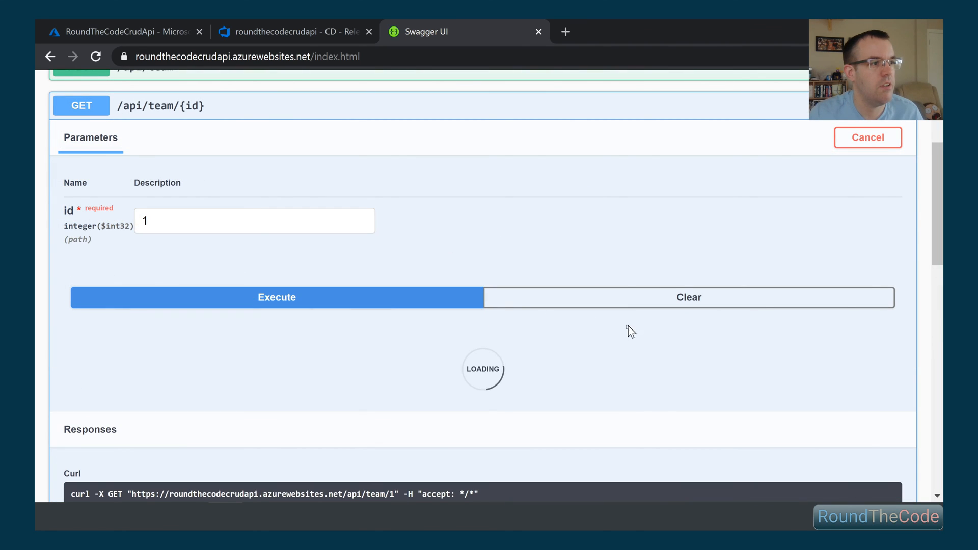